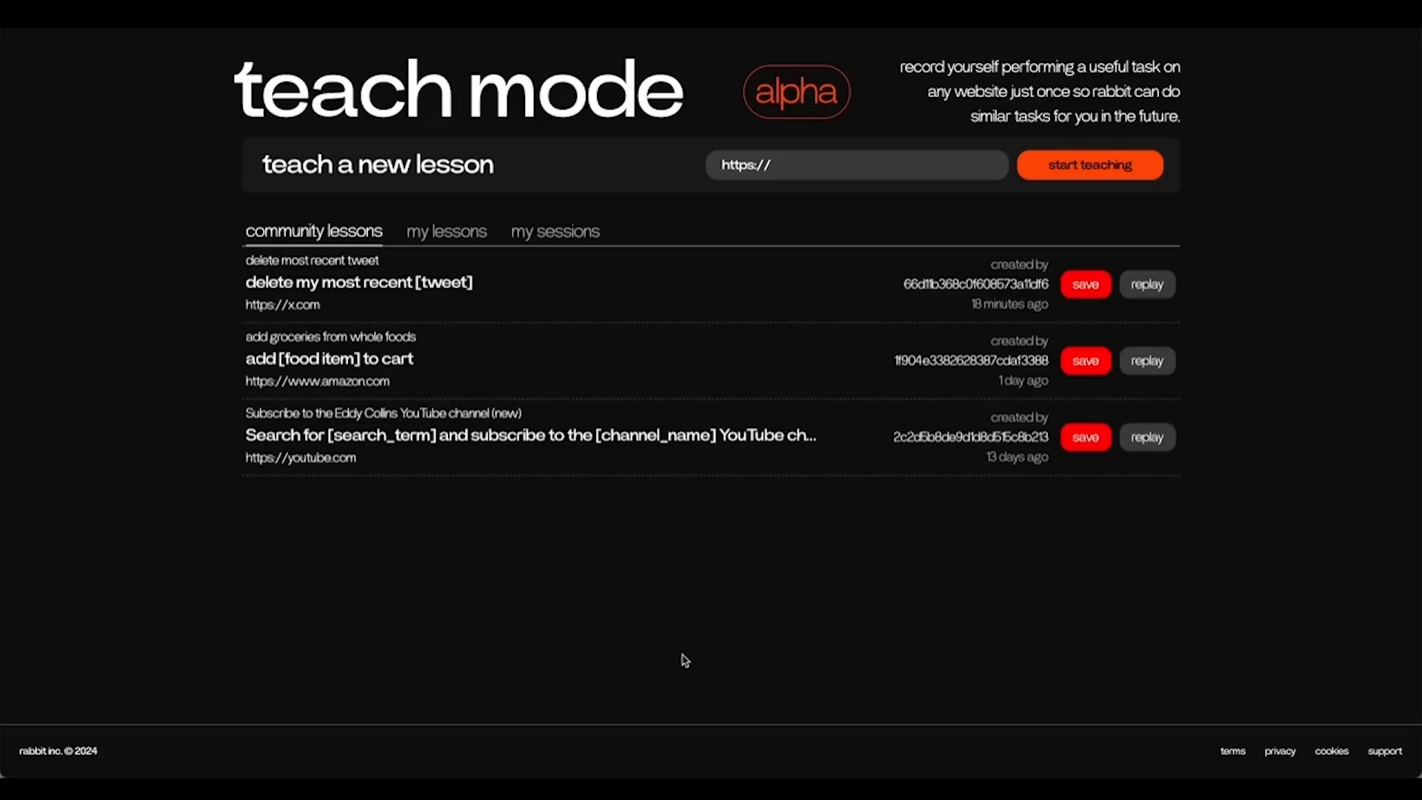
- View my lessons, then my saved sessions showing the single x.com session
{"action": "left_click", "coordinate": [446, 231]}
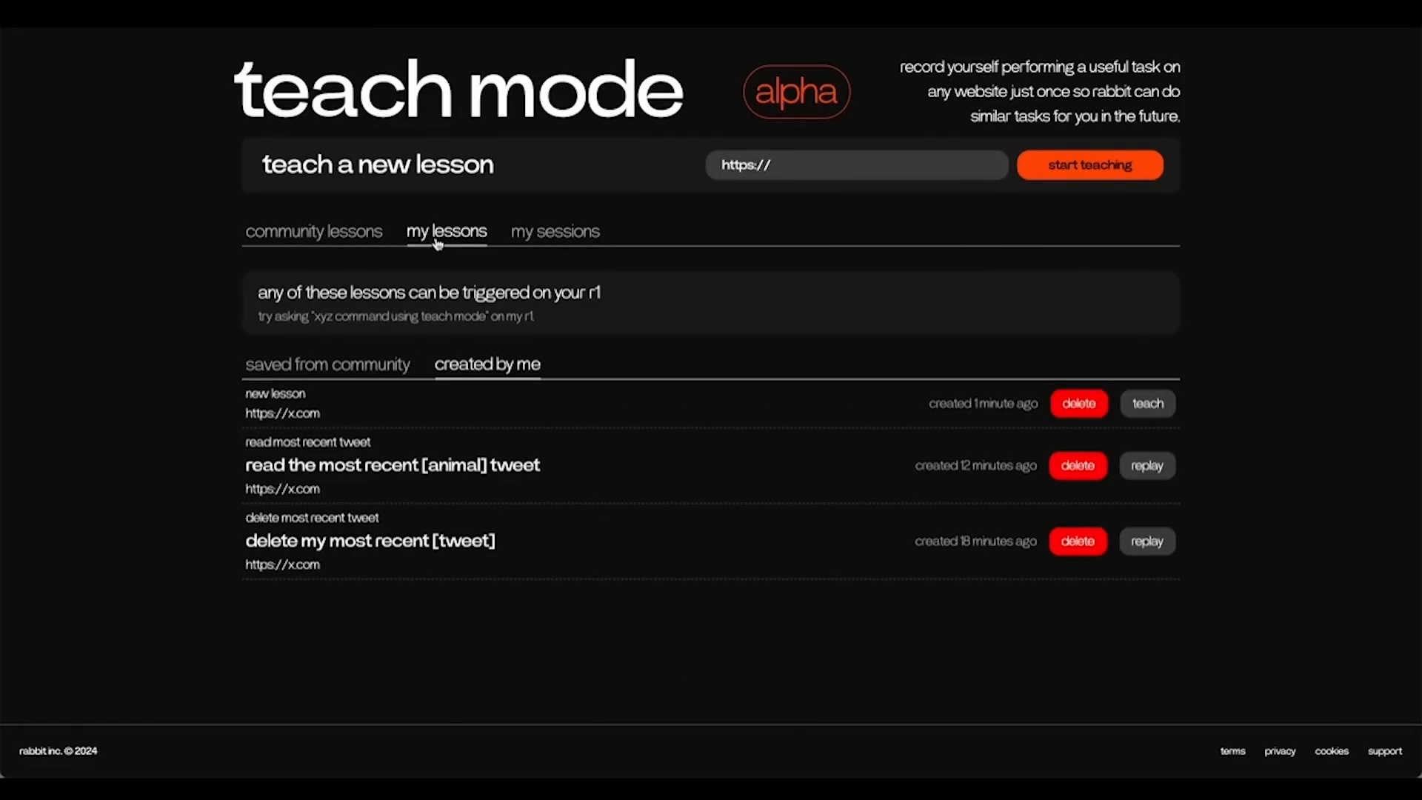
{"action": "left_click", "coordinate": [554, 231]}
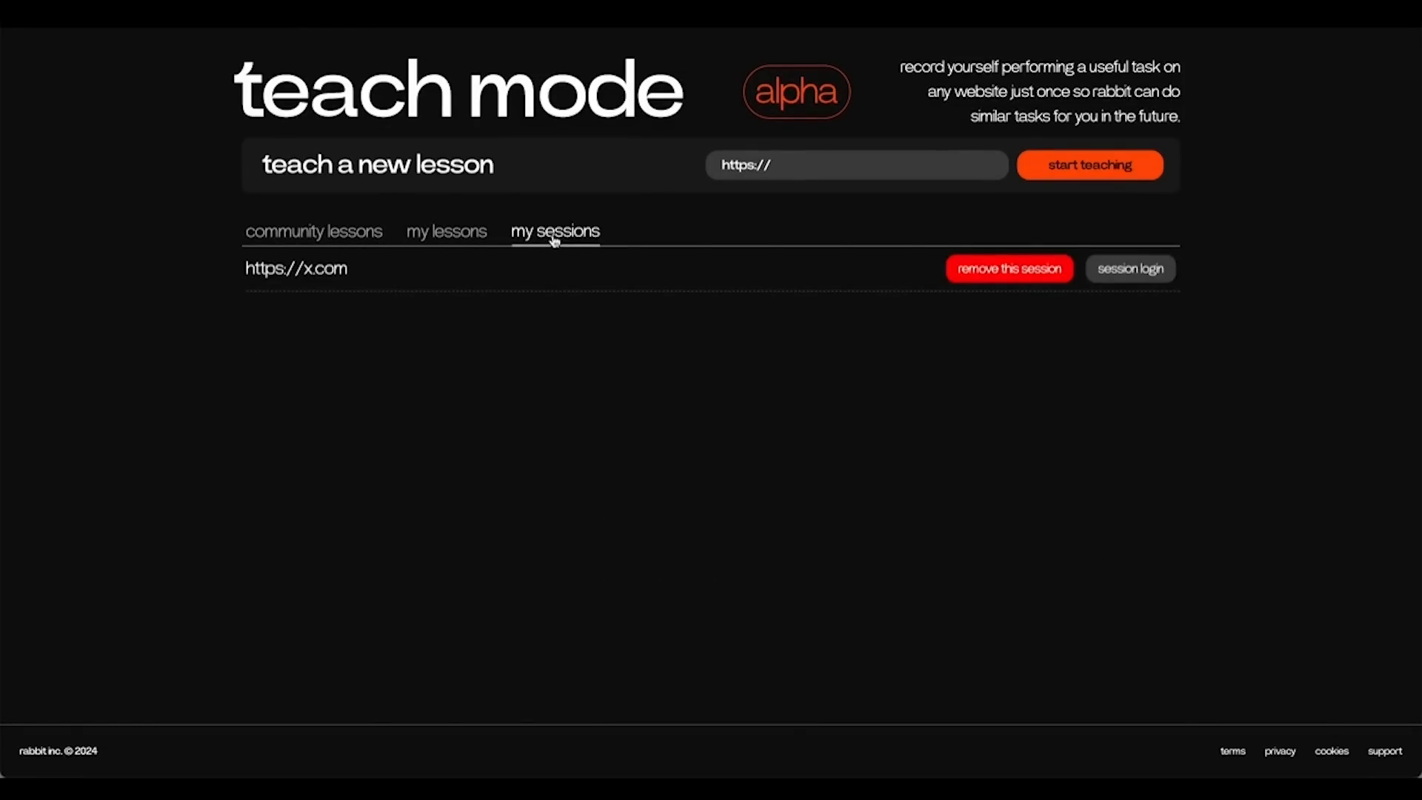
{"action": "mouse_move", "coordinate": [605, 345]}
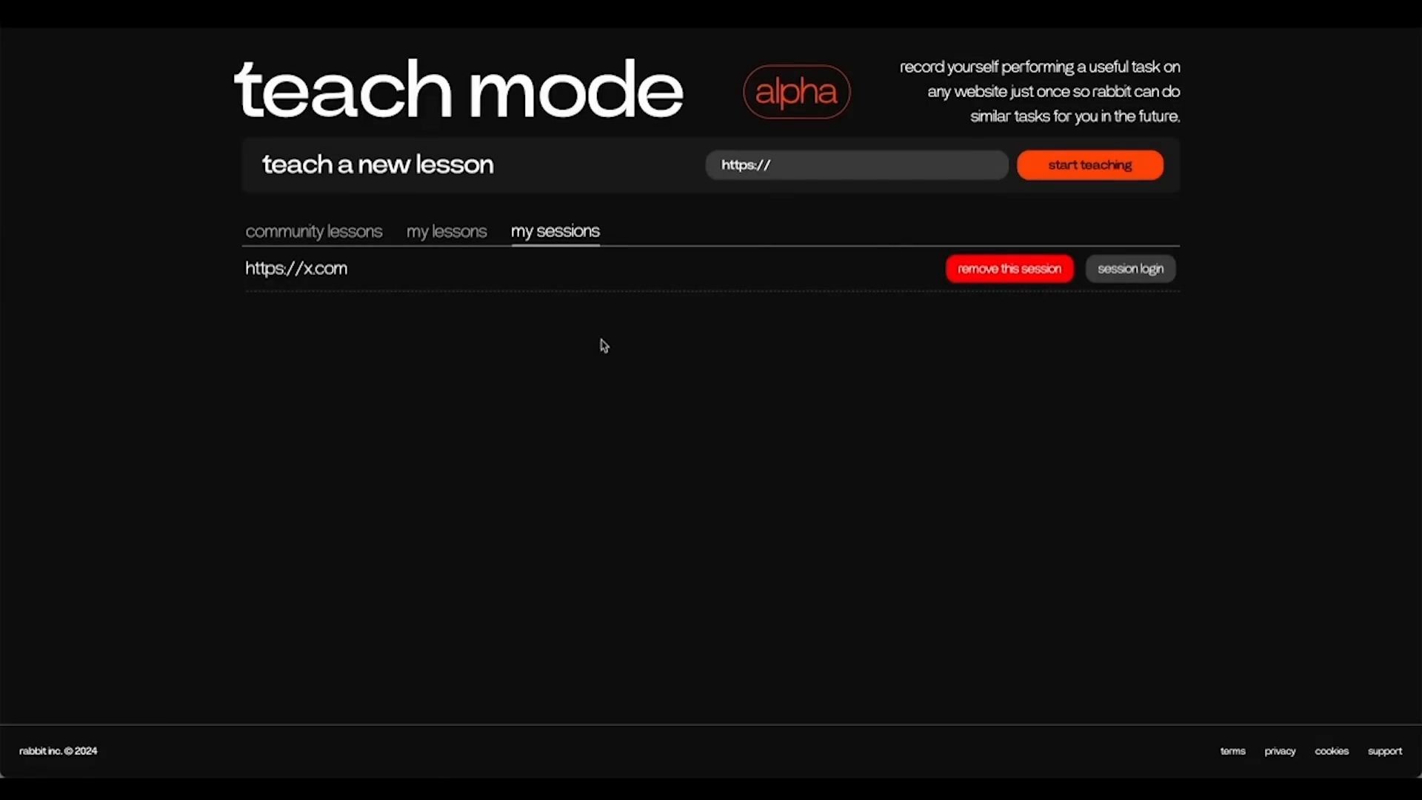
- Start a new lesson from the saved x.com session, landing on its login step
{"action": "left_click", "coordinate": [854, 165]}
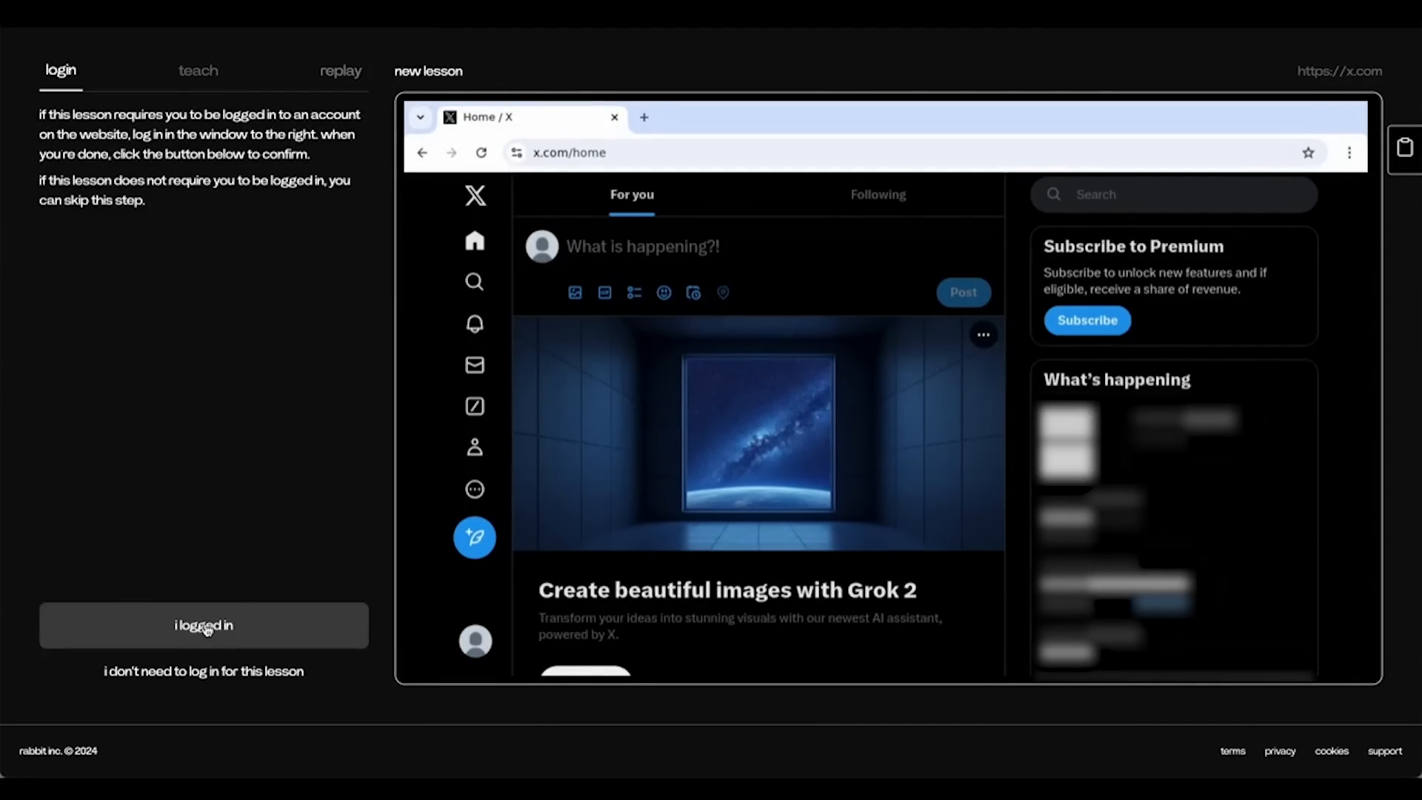
- Confirm login, name the lesson 'send a tweet' with its description, and start recording
{"action": "left_click", "coordinate": [203, 625]}
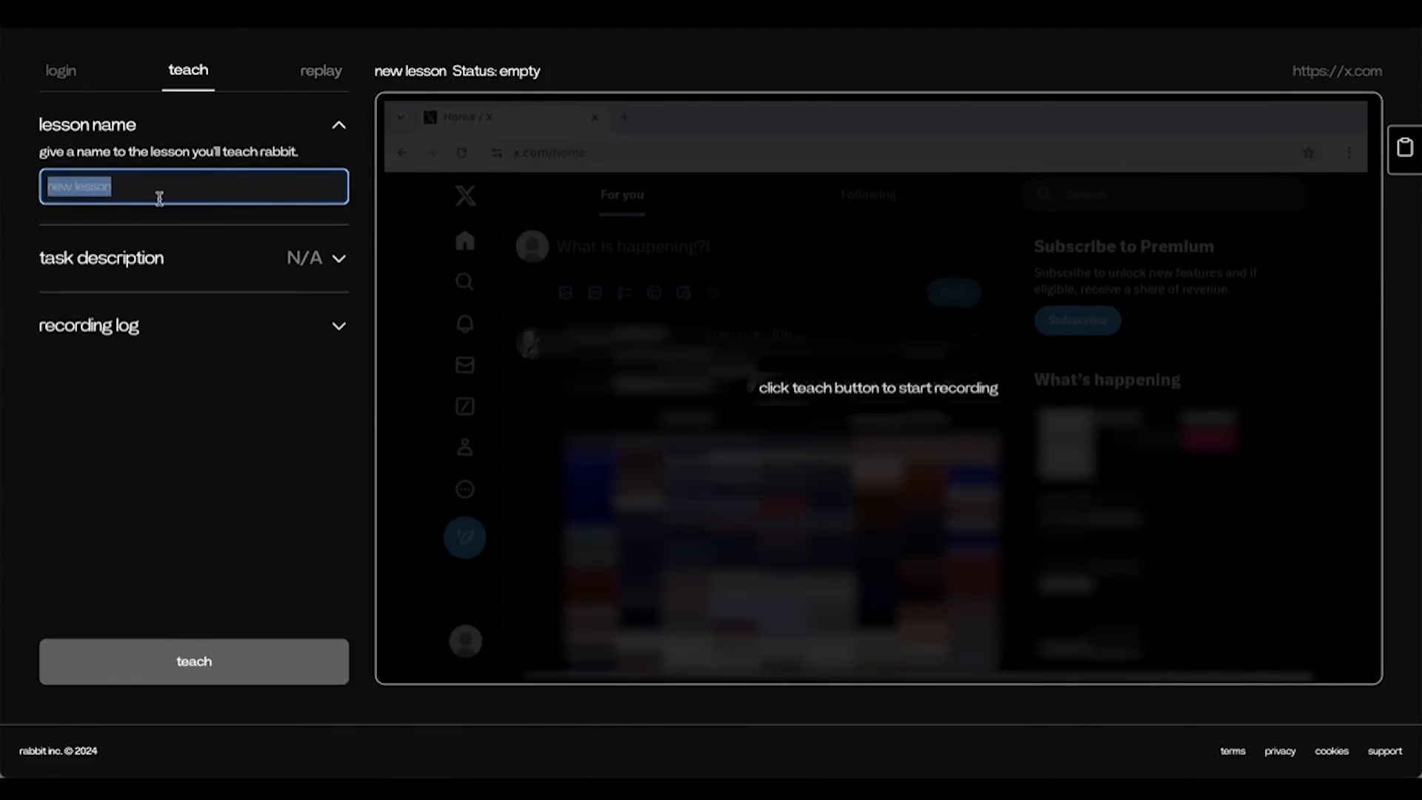
{"action": "type", "text": "send a"}
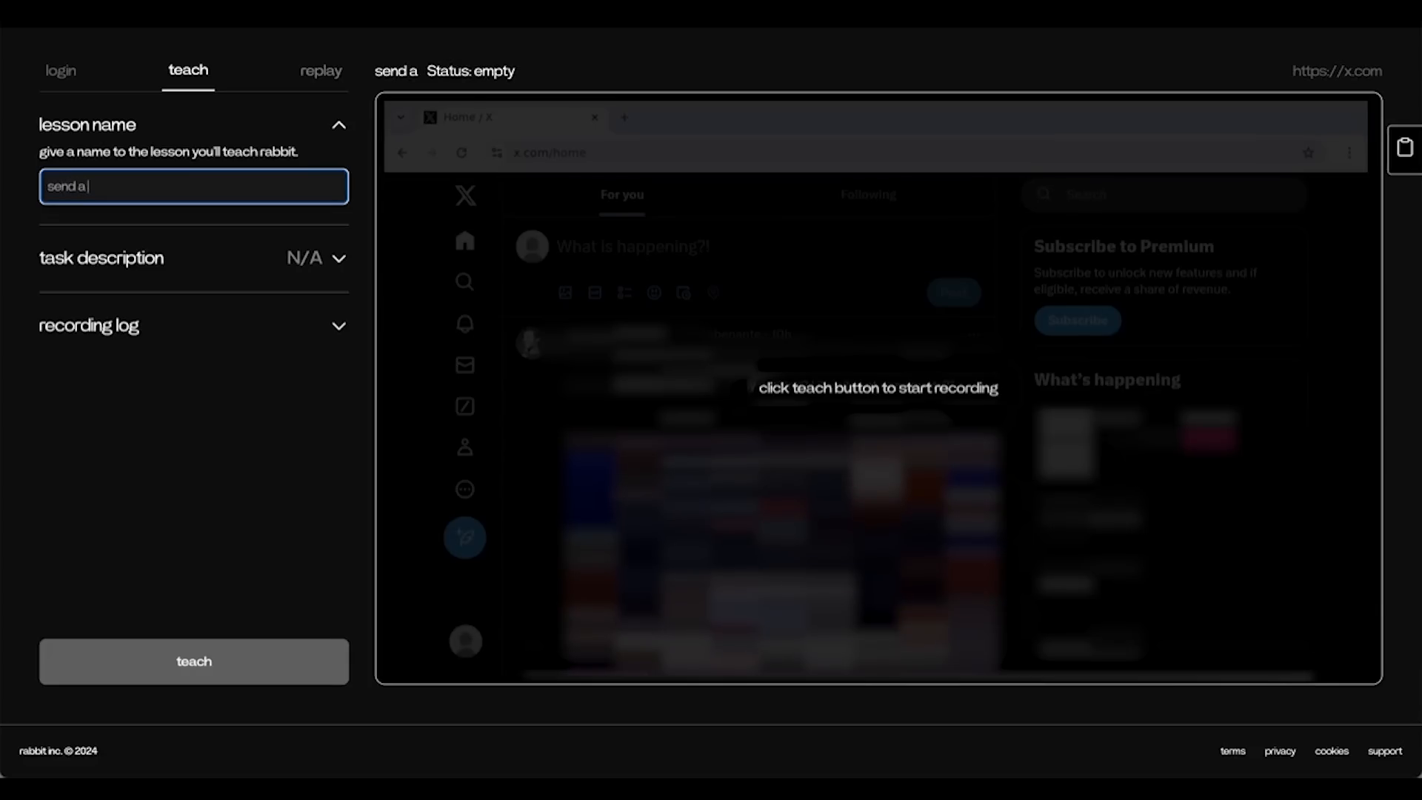
{"action": "type", "text": "tweet"}
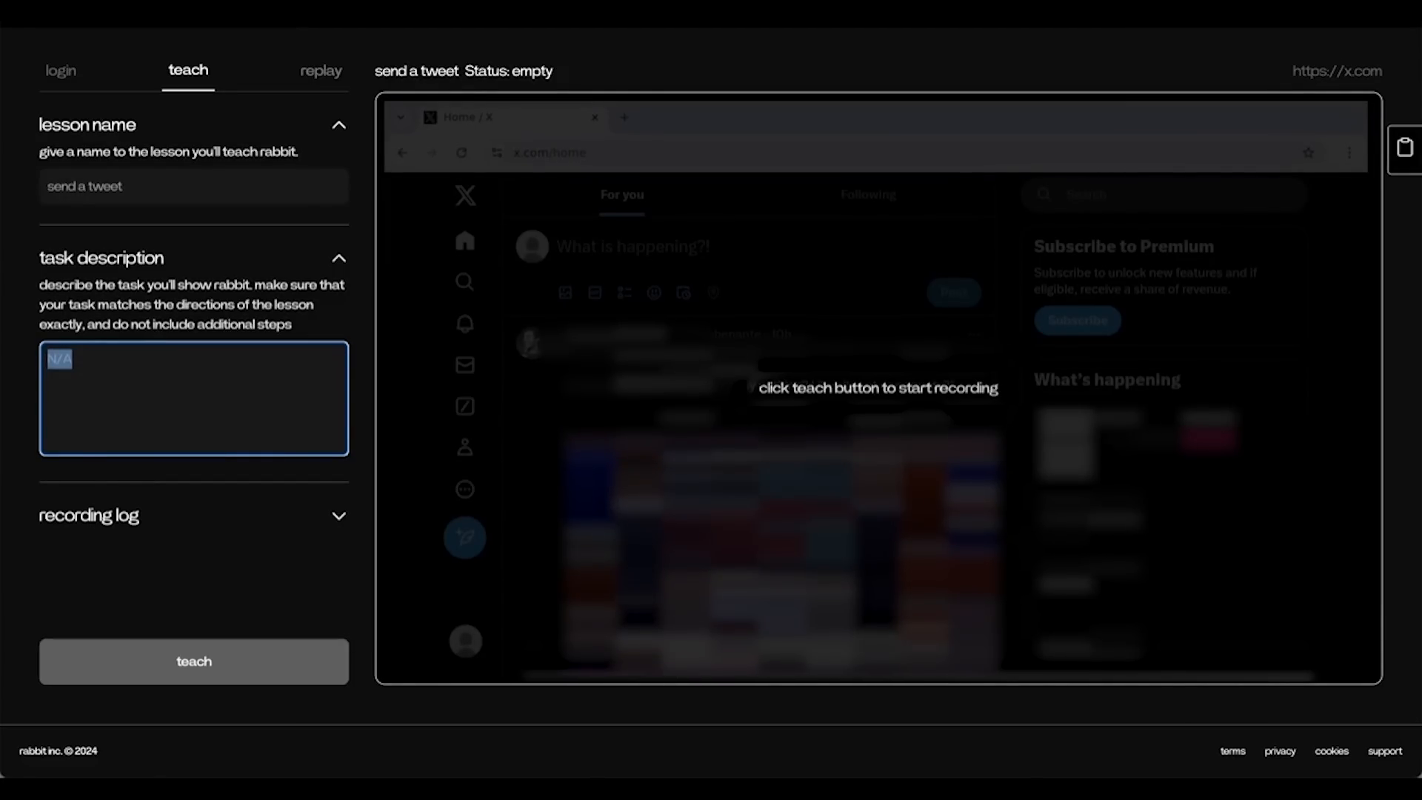
{"action": "type", "text": "send a tweet that says \"hello"}
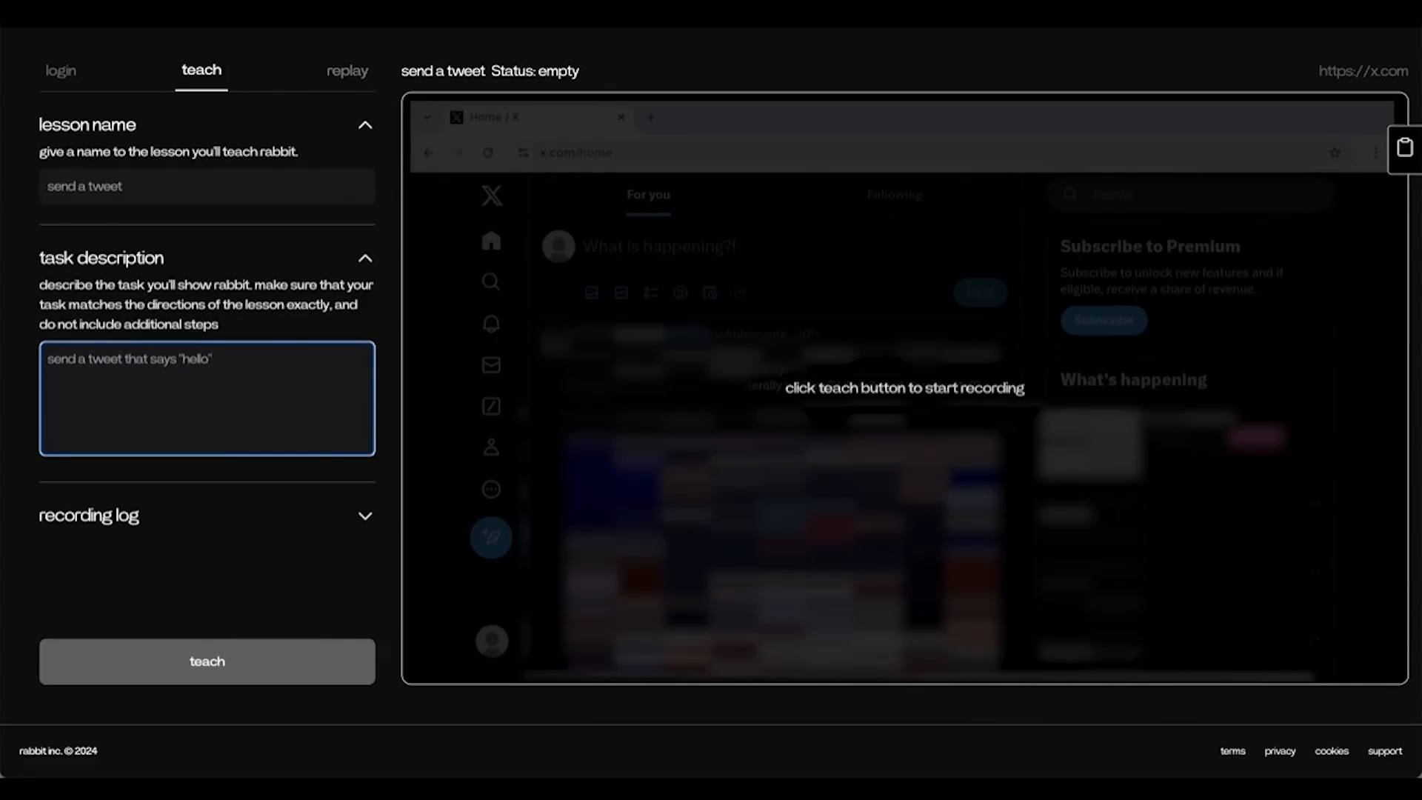
{"action": "left_click", "coordinate": [206, 660]}
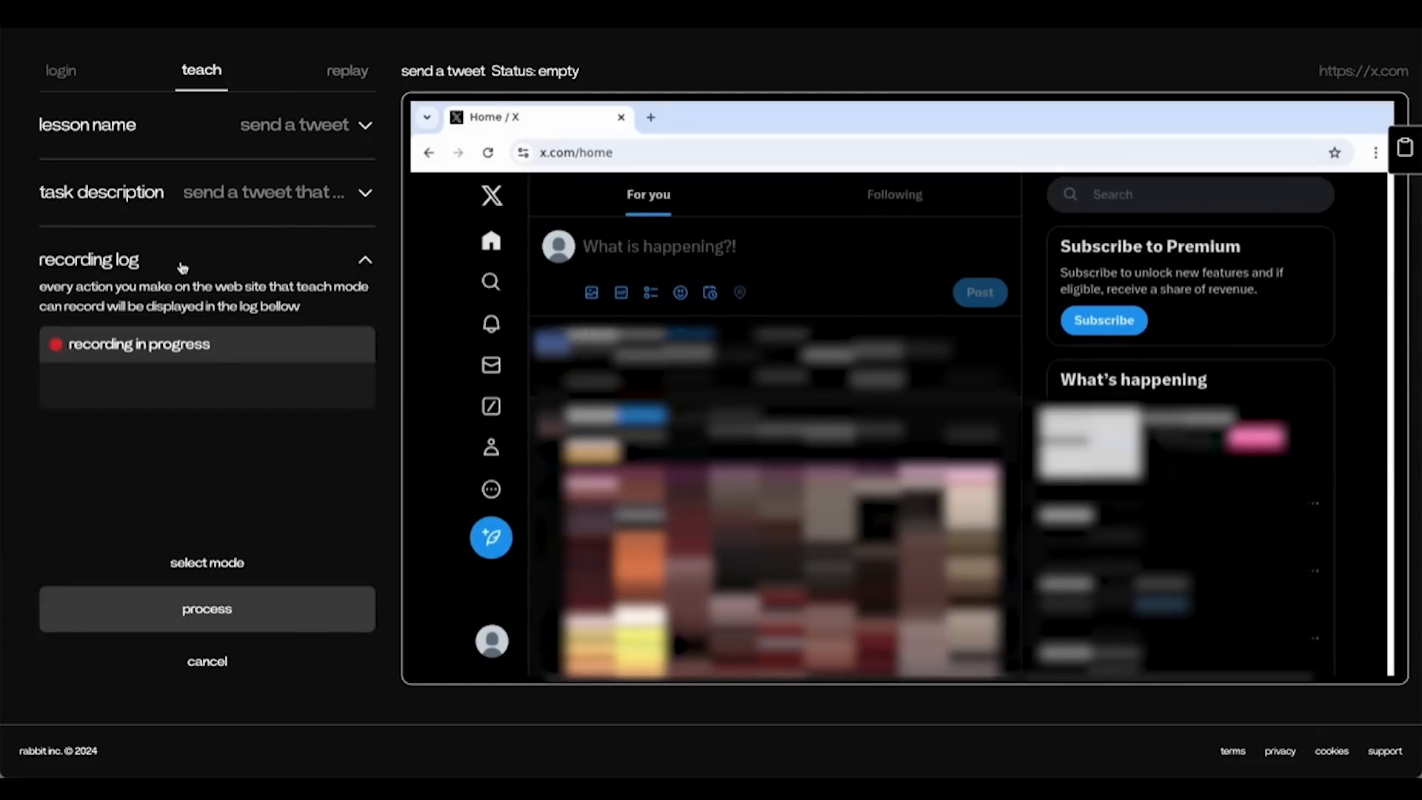
- Compose and post a tweet saying 'hello' on x.com
{"action": "left_click", "coordinate": [662, 246]}
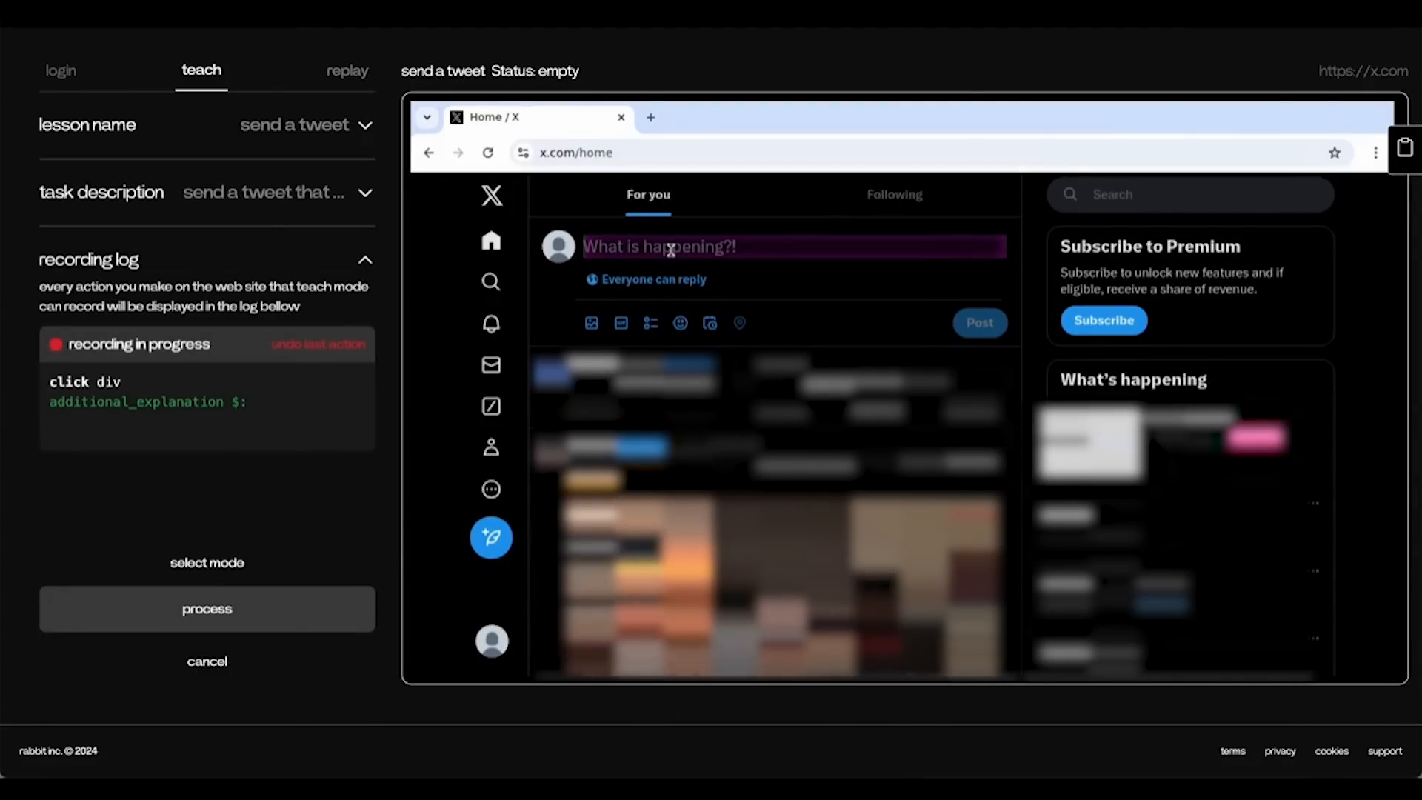
{"action": "type", "text": "h"}
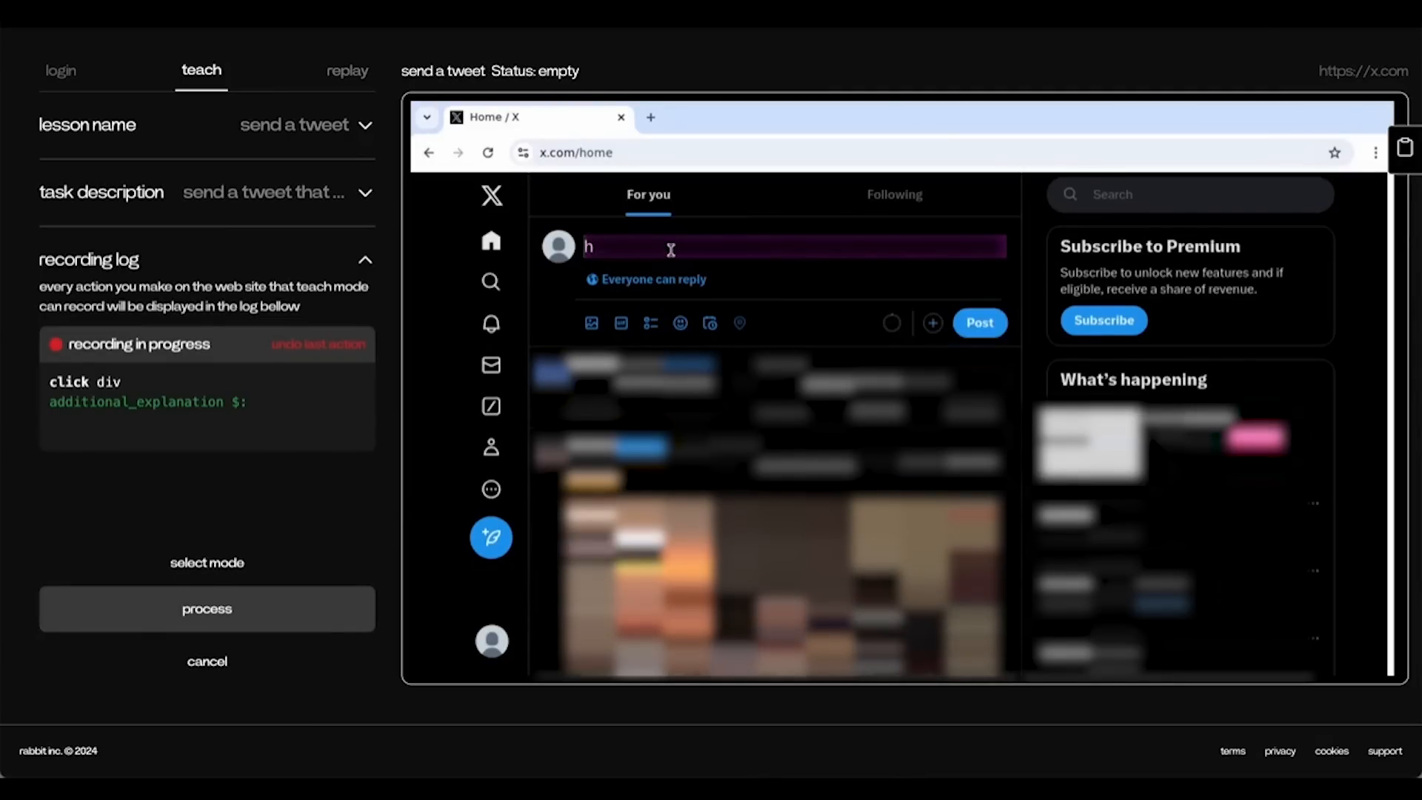
{"action": "type", "text": "ello"}
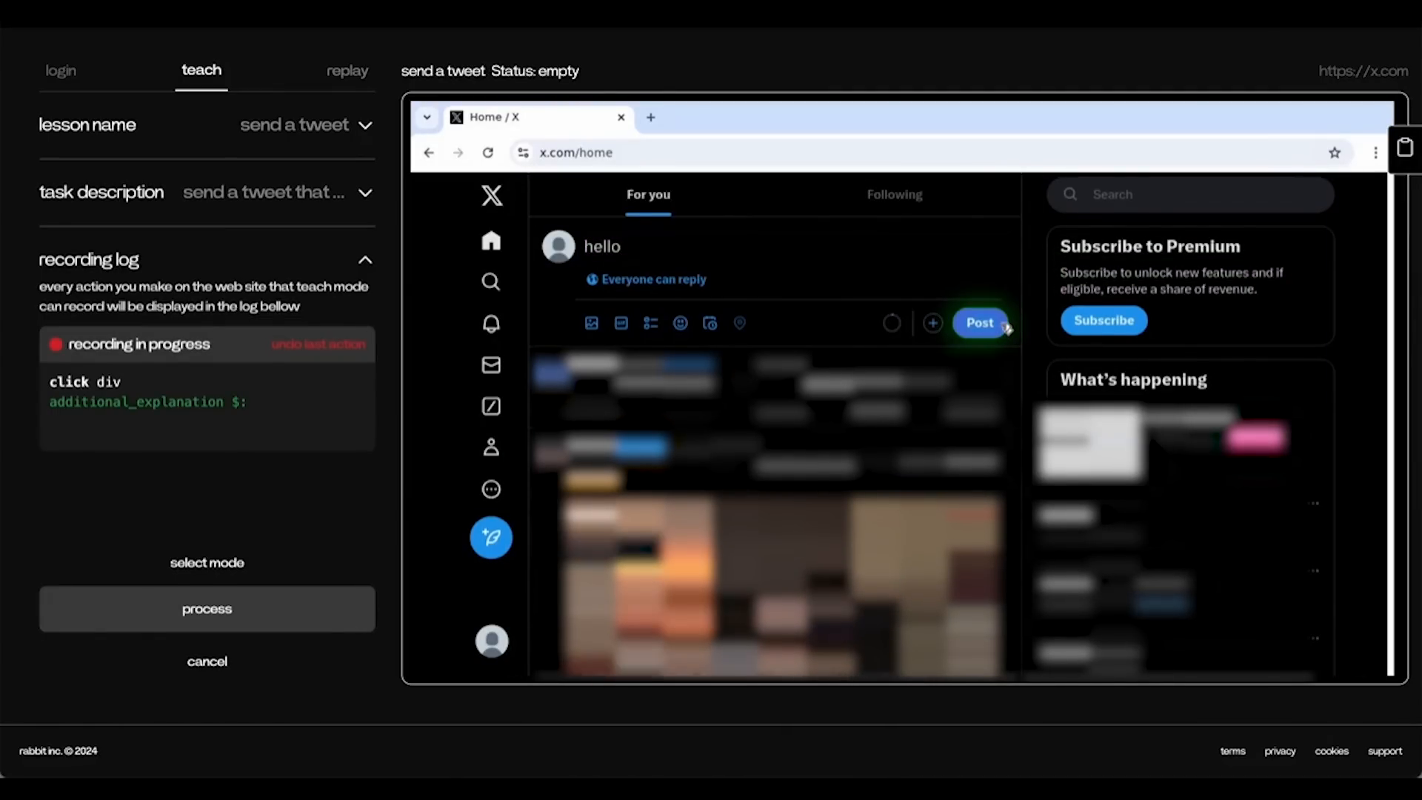
{"action": "left_click", "coordinate": [979, 323]}
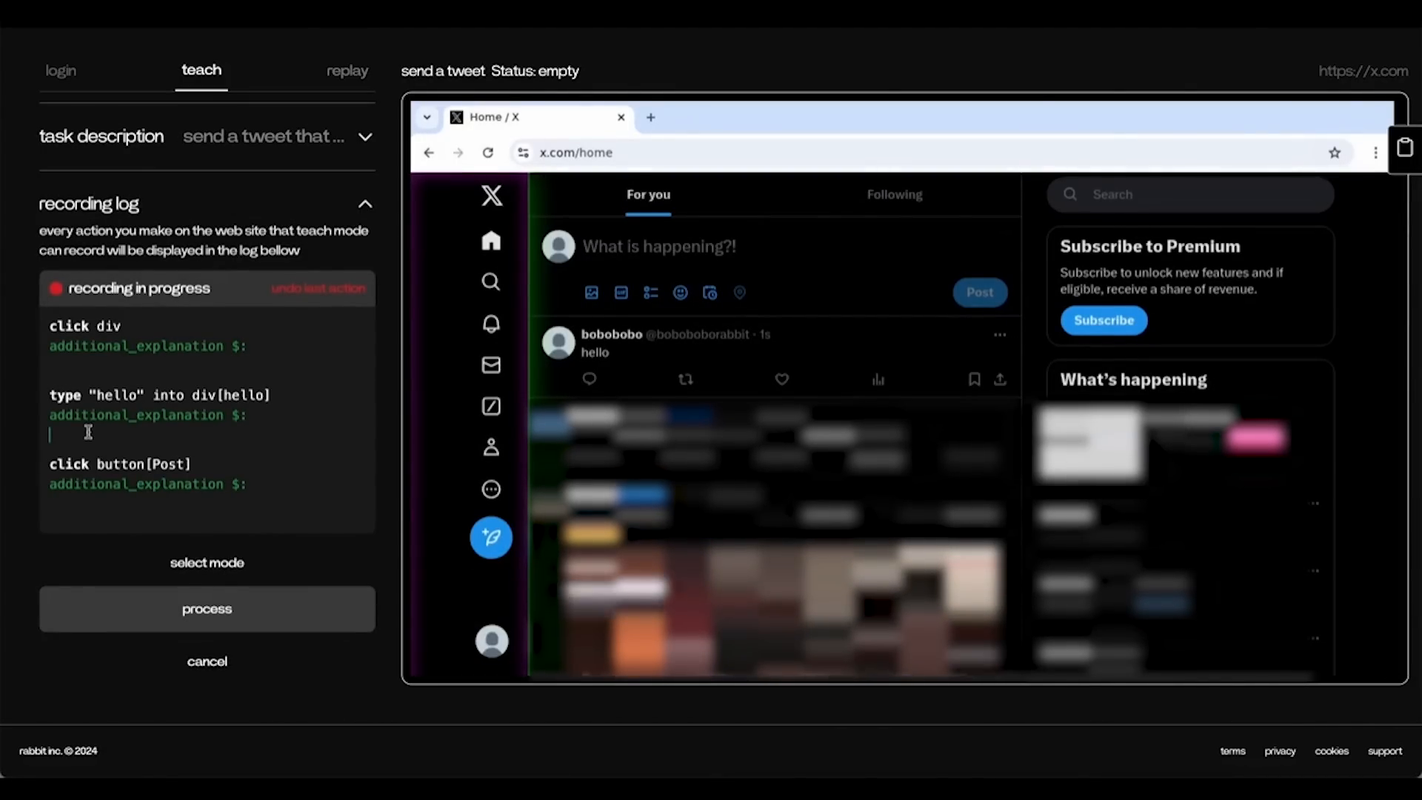
- Note that tweets stay under 160 characters and in French, then process the lesson
{"action": "type", "text": "make sure it's always"}
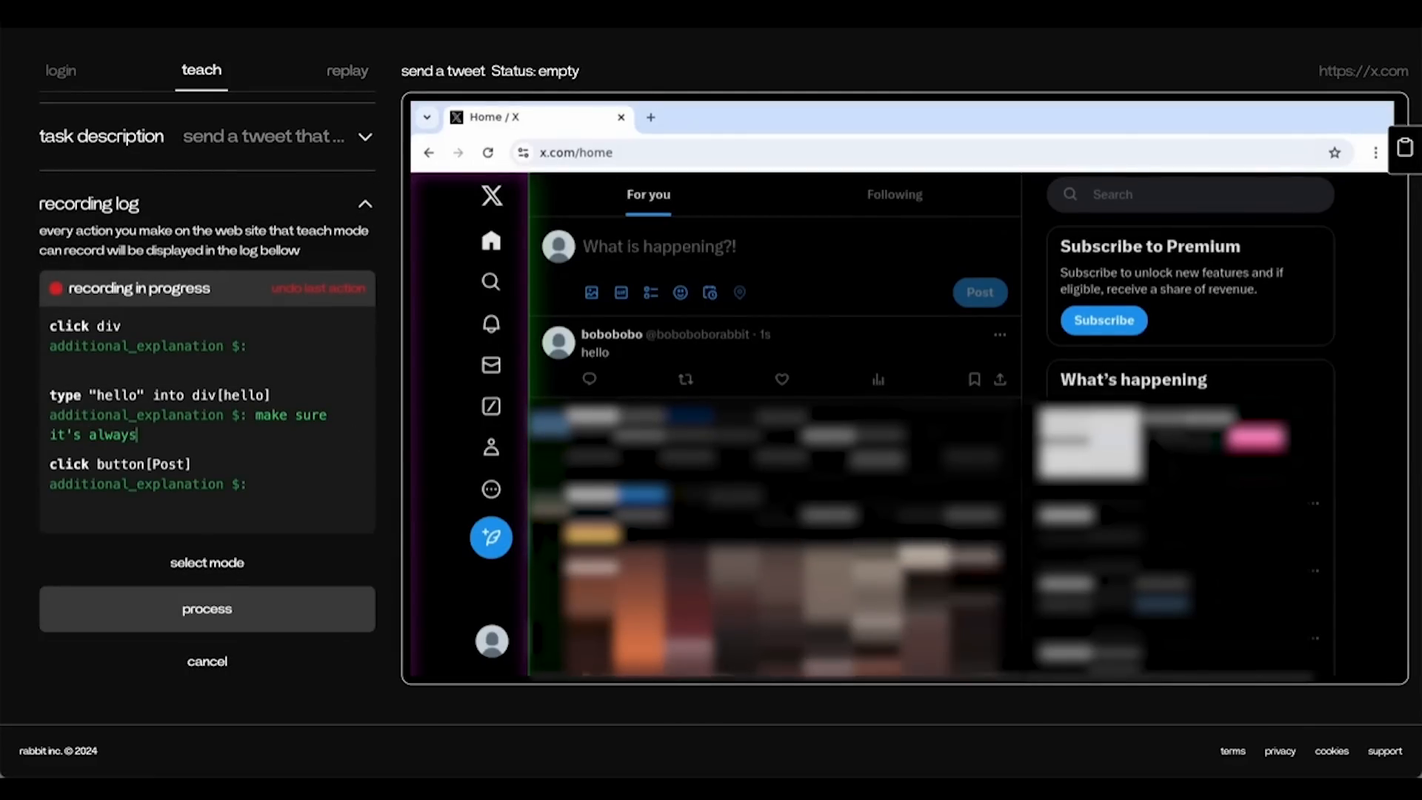
{"action": "type", "text": "under 160 characters and"}
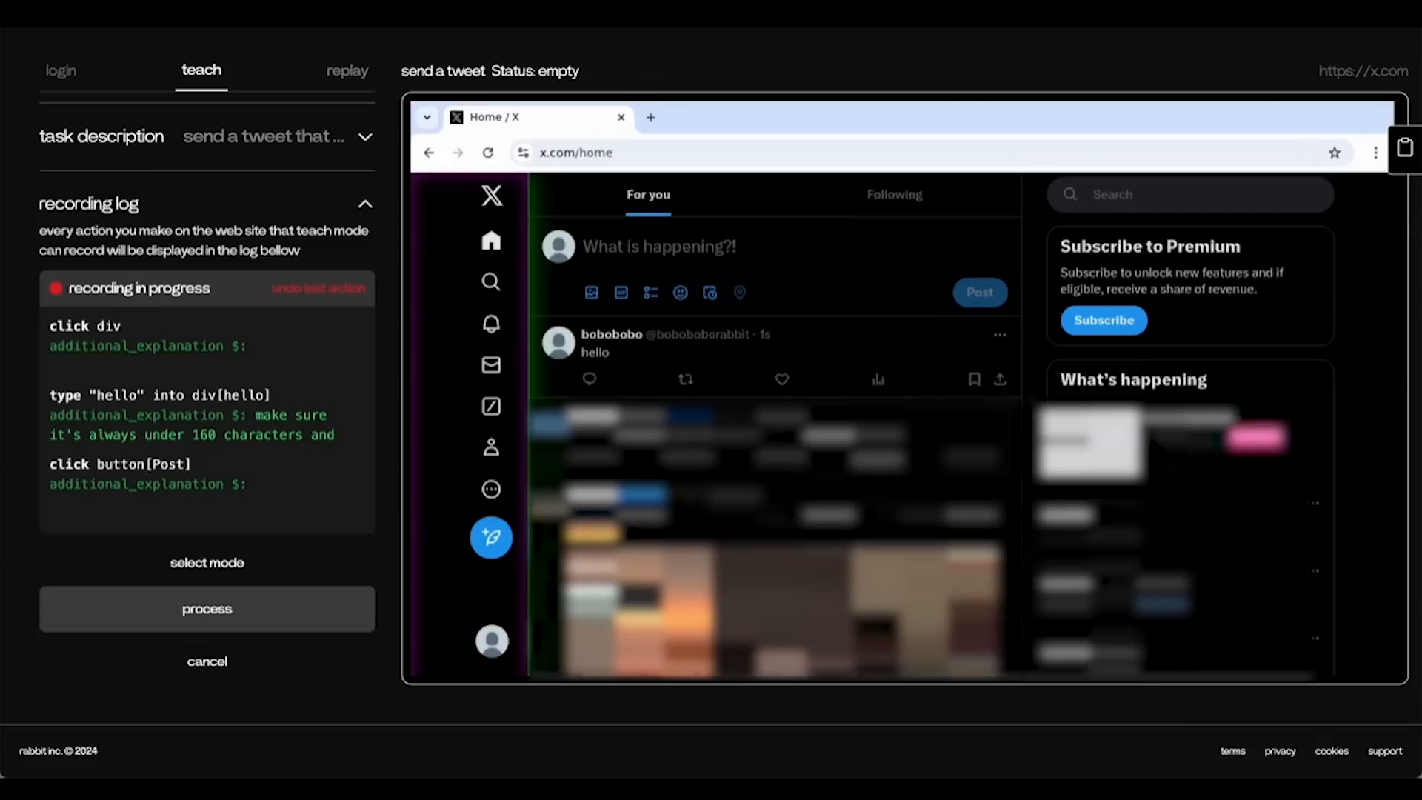
{"action": "type", "text": "send it in french"}
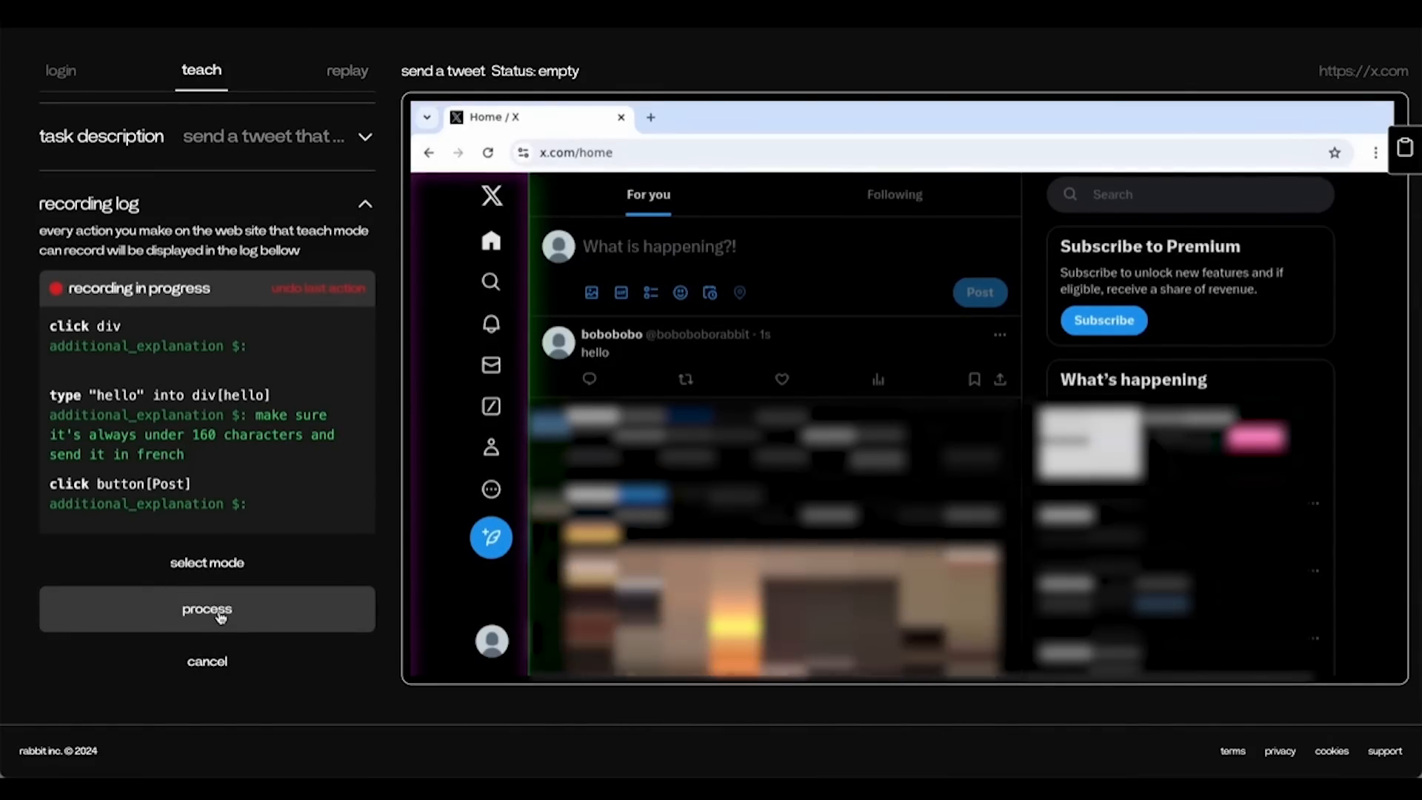
{"action": "left_click", "coordinate": [206, 609]}
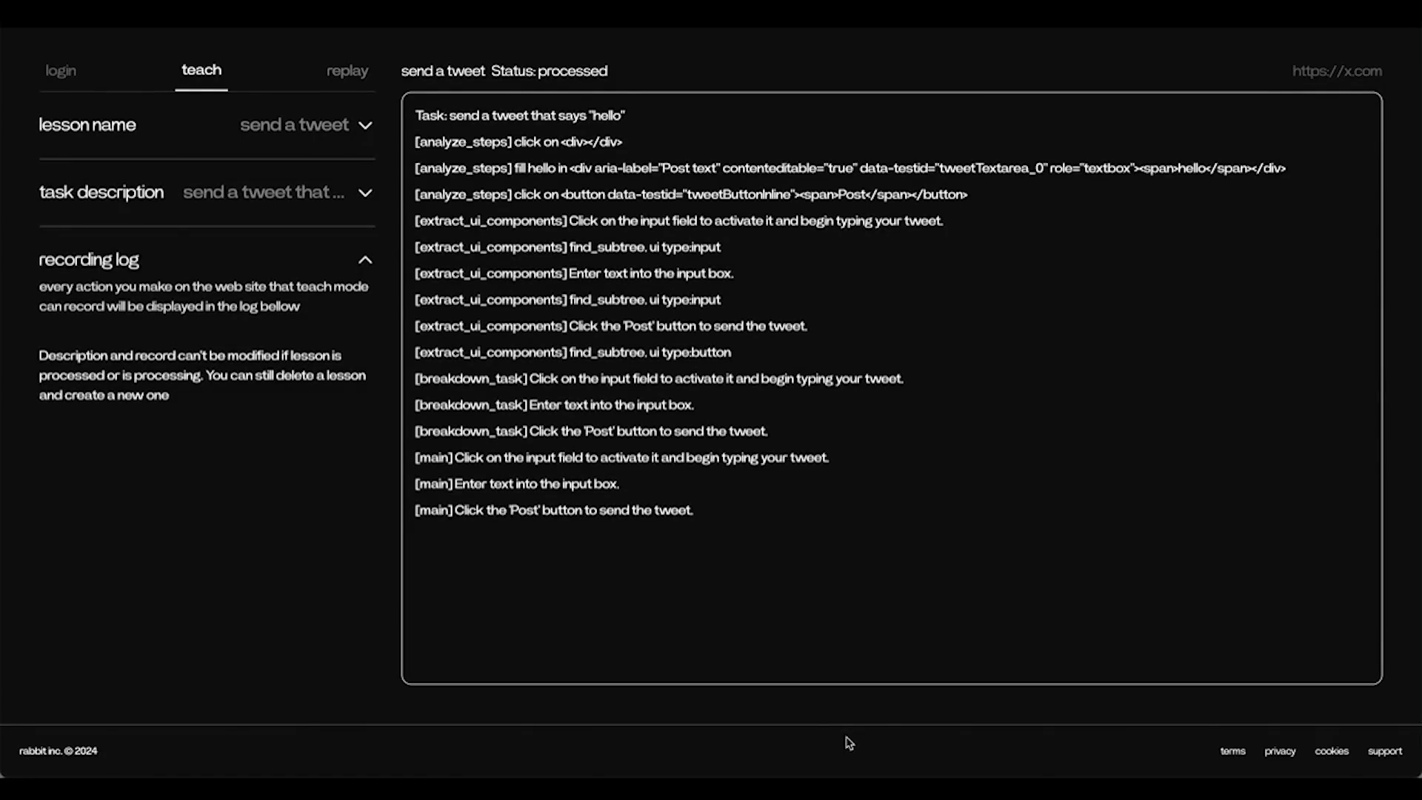
{"action": "mouse_move", "coordinate": [342, 95]}
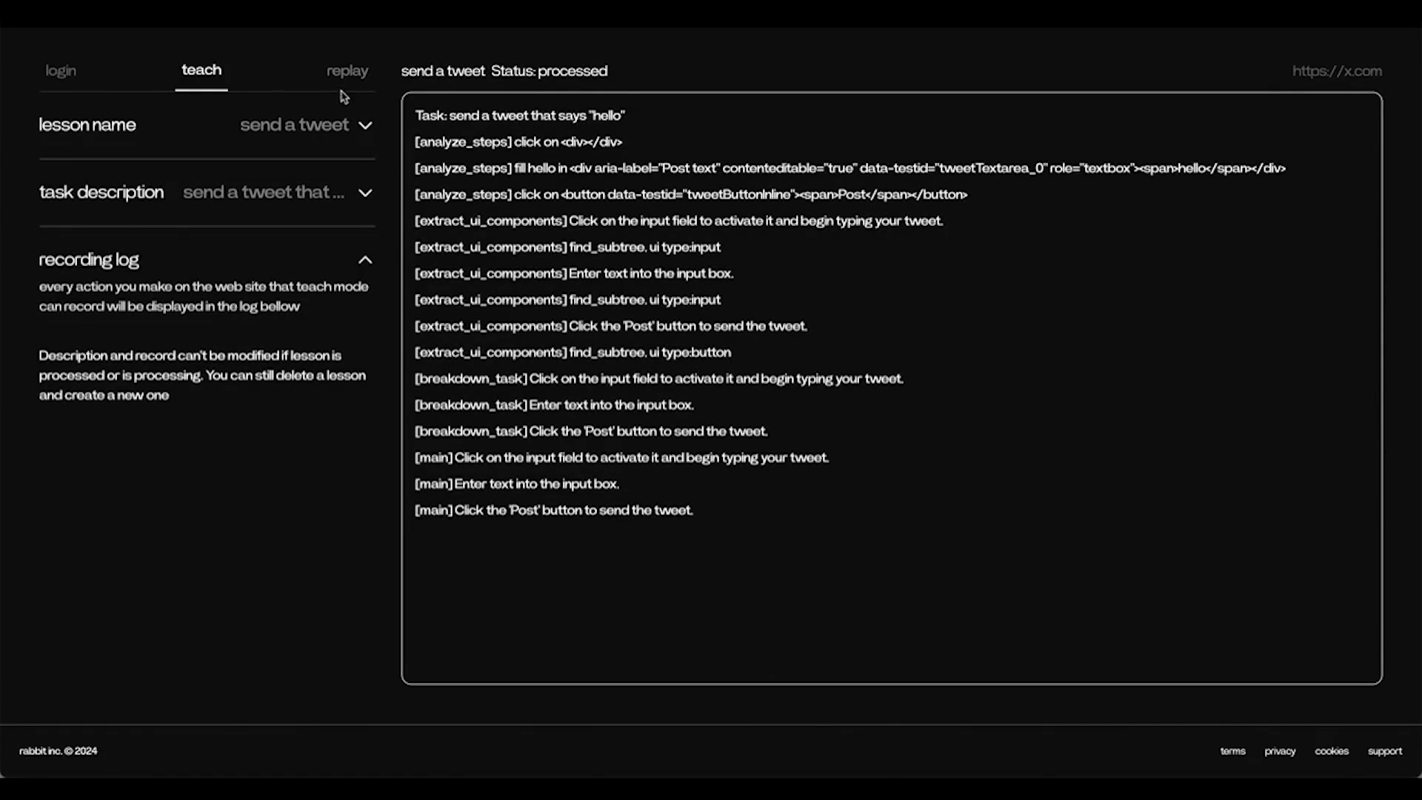
- Replay the lesson to tweet 'I love playing basketball', producing 'J'aime jouer au basket'
{"action": "left_click", "coordinate": [347, 71]}
{"action": "type", "text": "send a tweet that says \""}
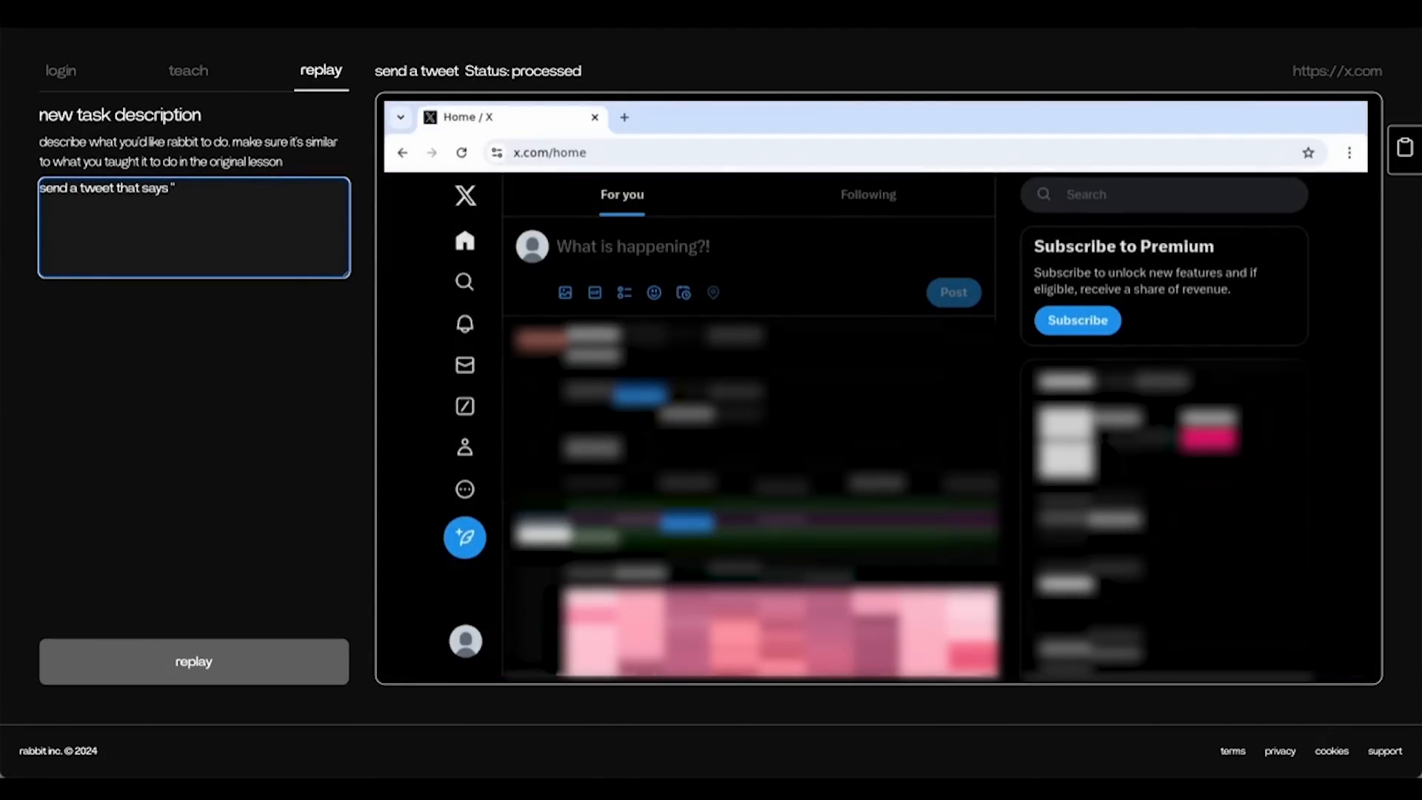
{"action": "type", "text": "I love playing"}
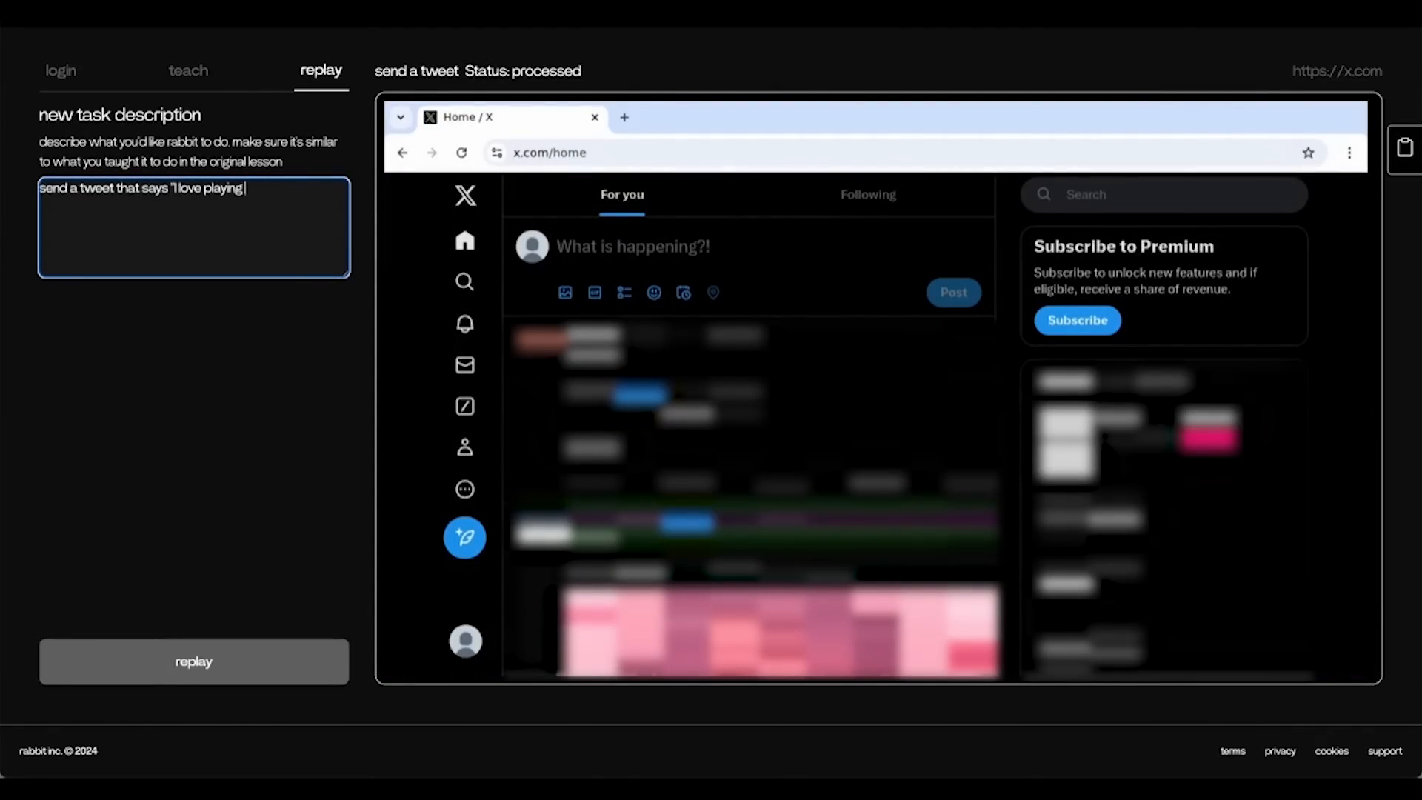
{"action": "type", "text": "basketball\""}
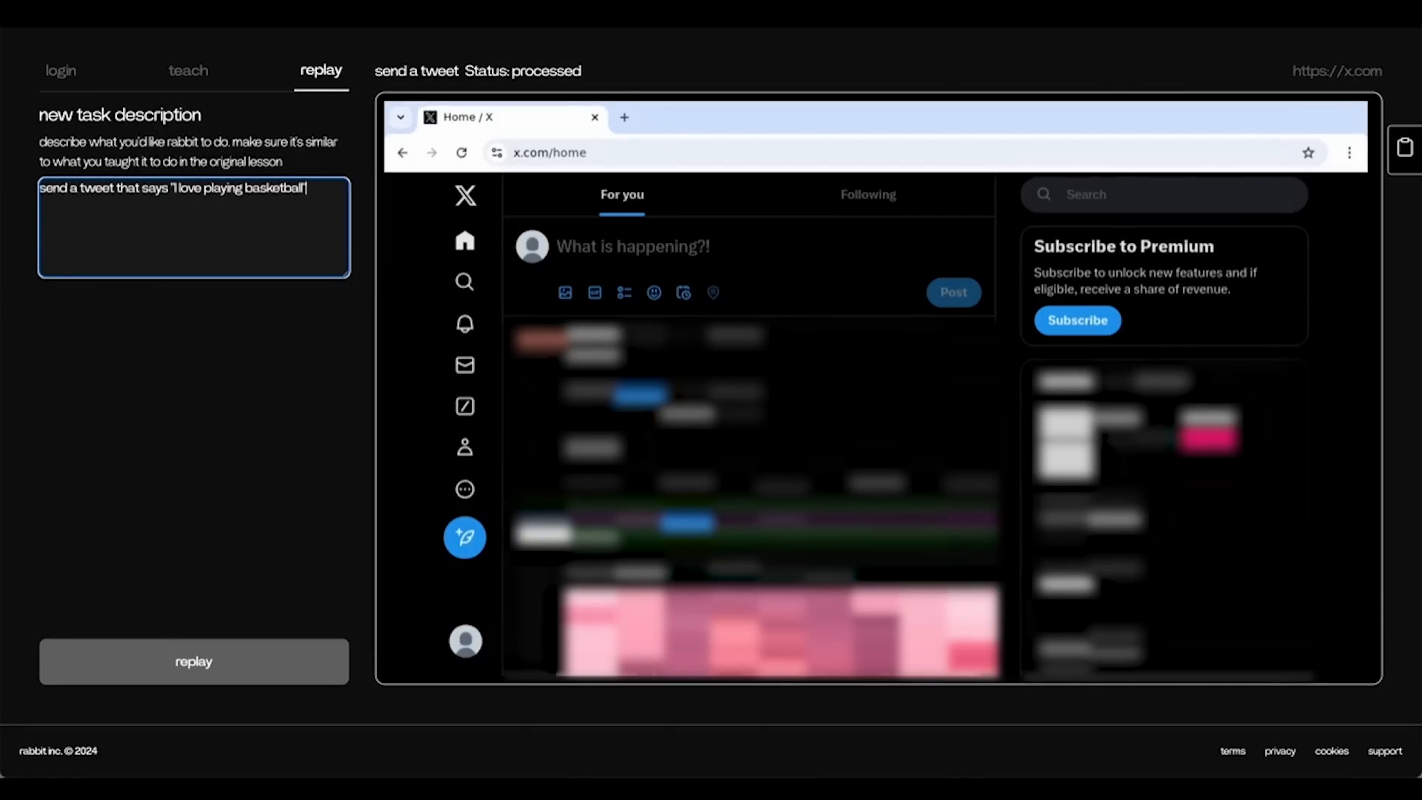
{"action": "left_click", "coordinate": [193, 660]}
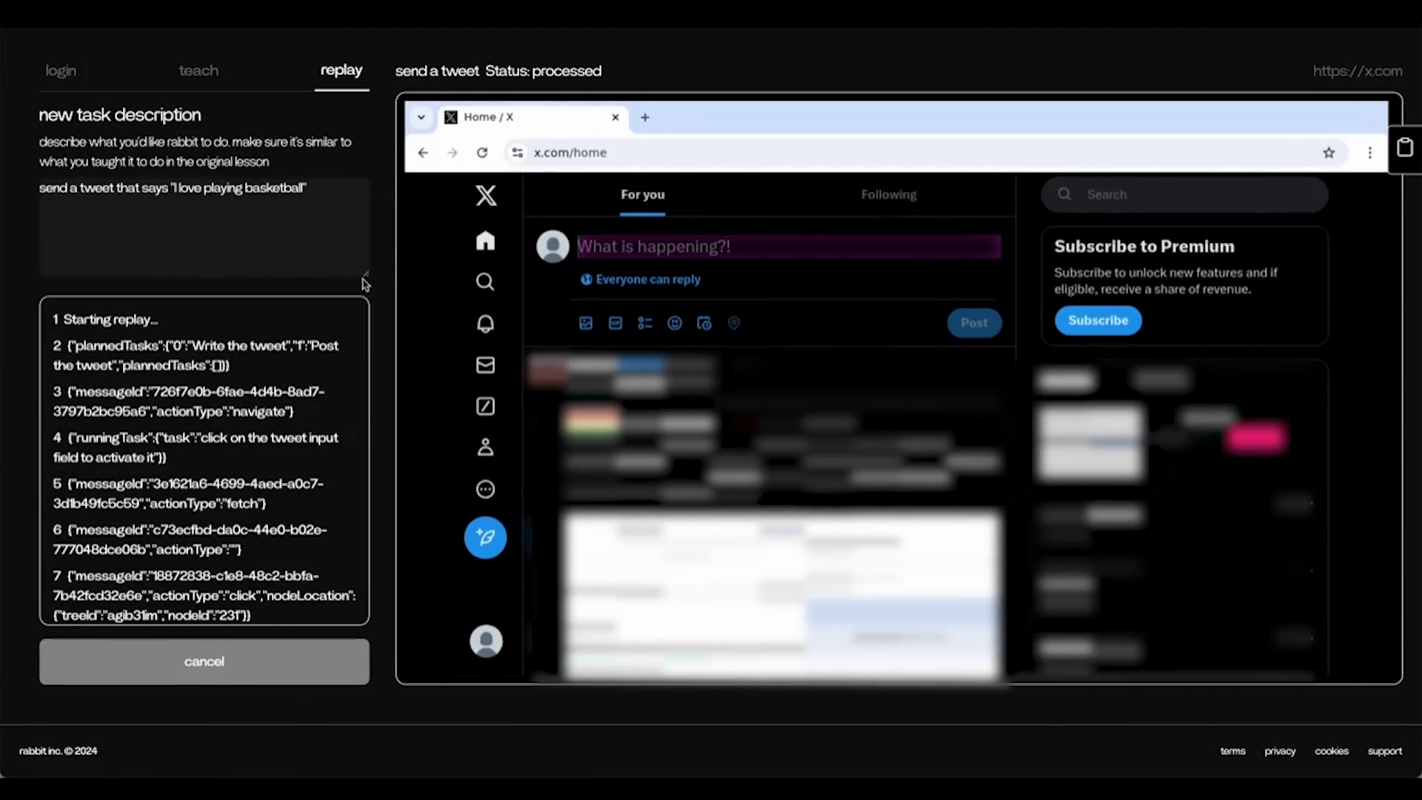
{"action": "type", "text": "J'aime jouer au basket"}
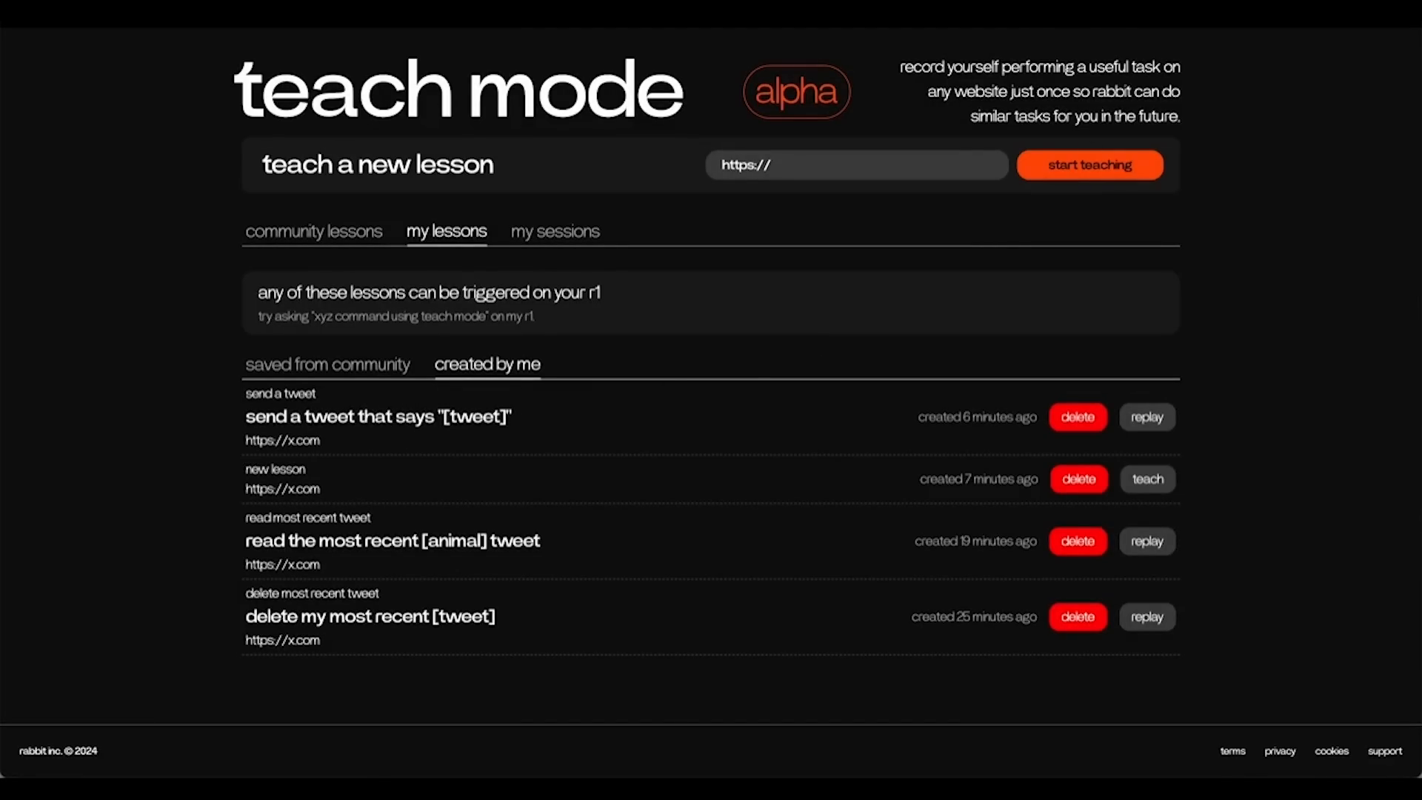
- Show the community lessons list headed by the add to amazon cart lesson
{"action": "left_click", "coordinate": [313, 231]}
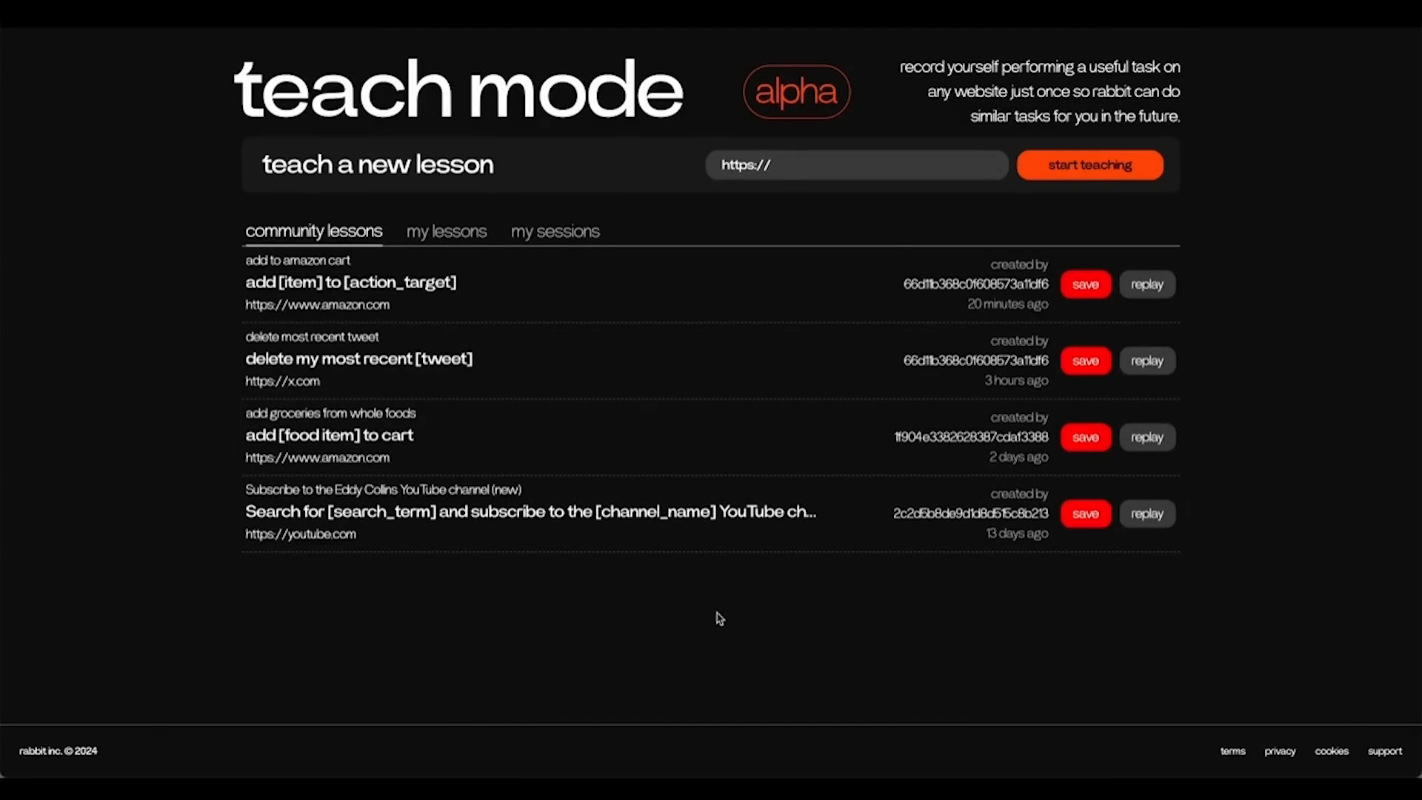
{"action": "mouse_move", "coordinate": [373, 267]}
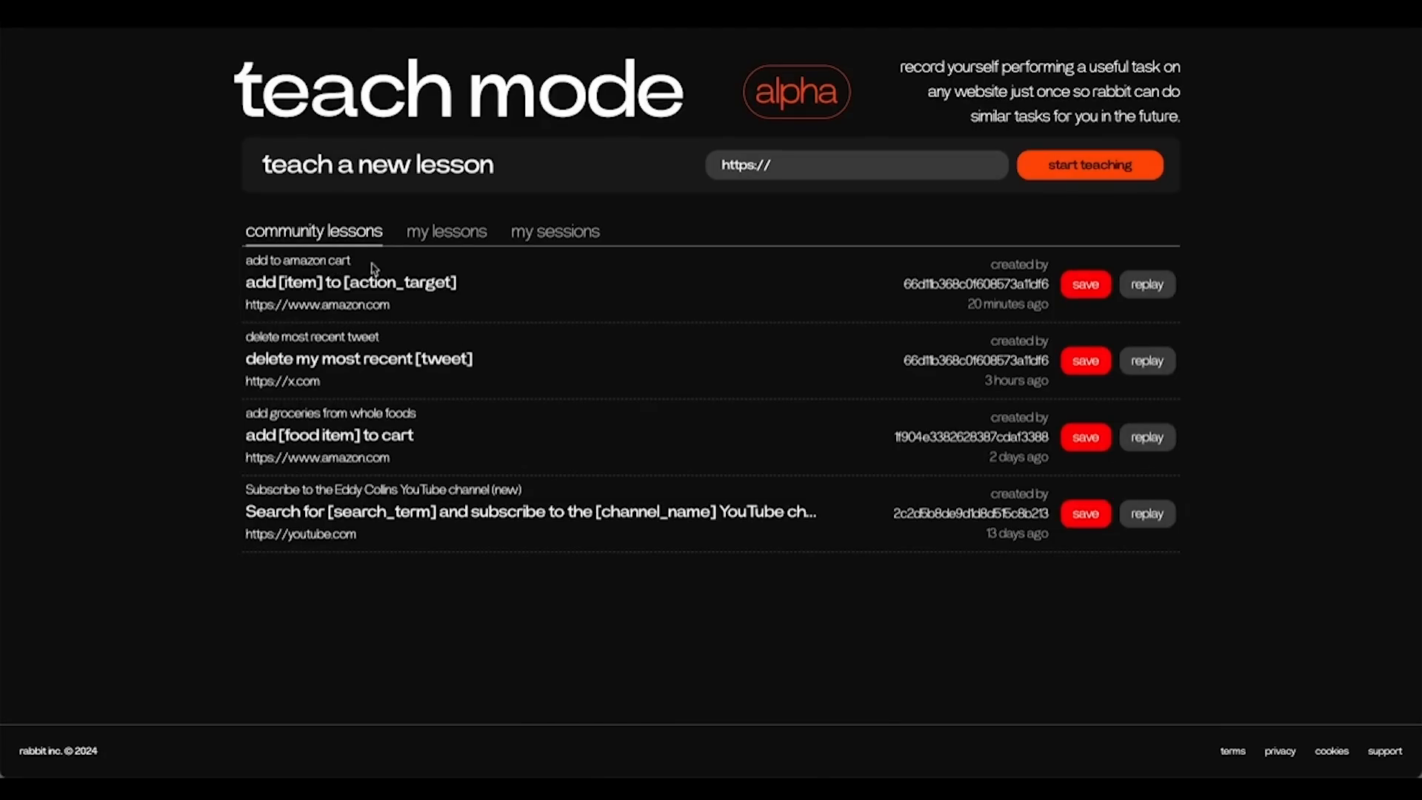
{"action": "mouse_move", "coordinate": [1207, 289]}
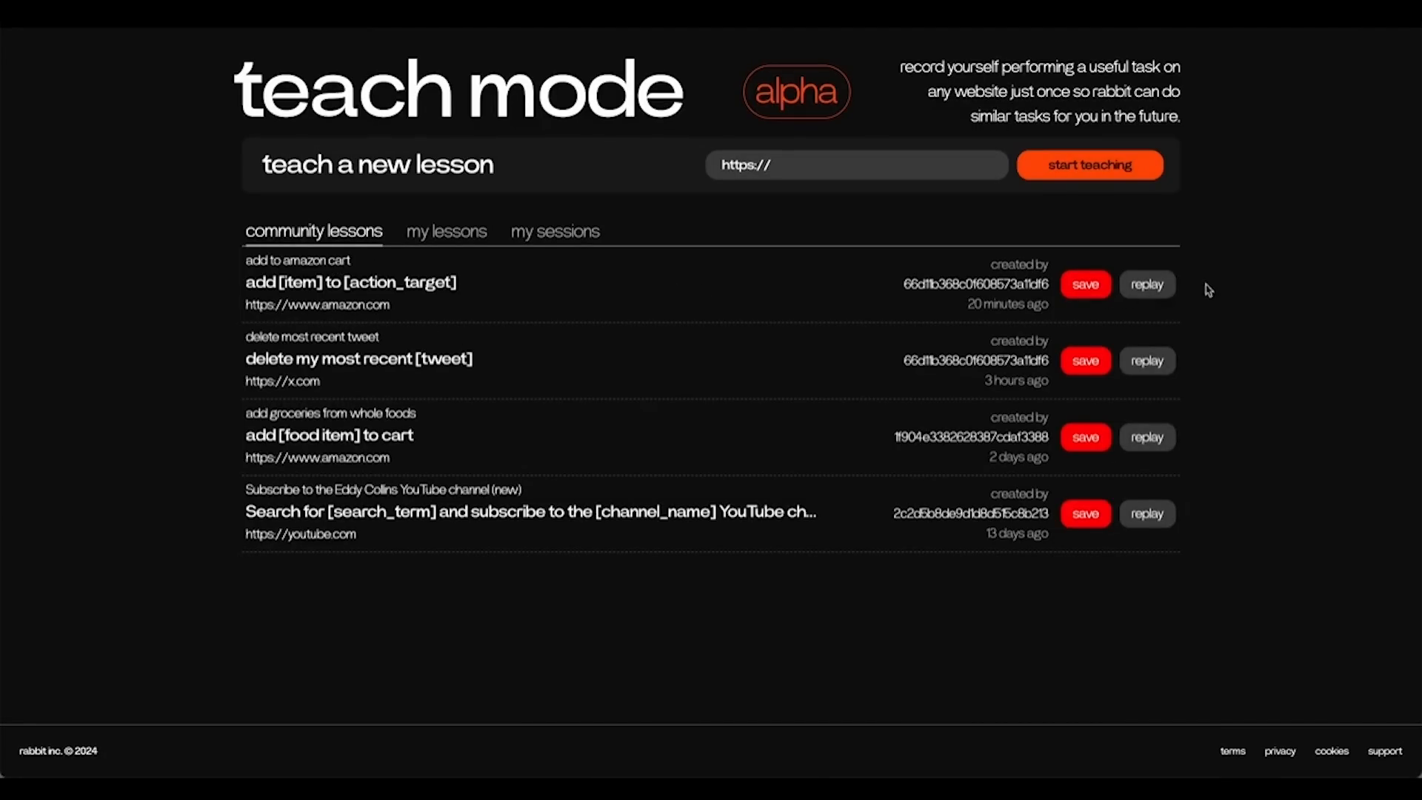
- Start replaying the add to amazon cart lesson and begin describing a tooth paste task
{"action": "left_click", "coordinate": [1147, 285]}
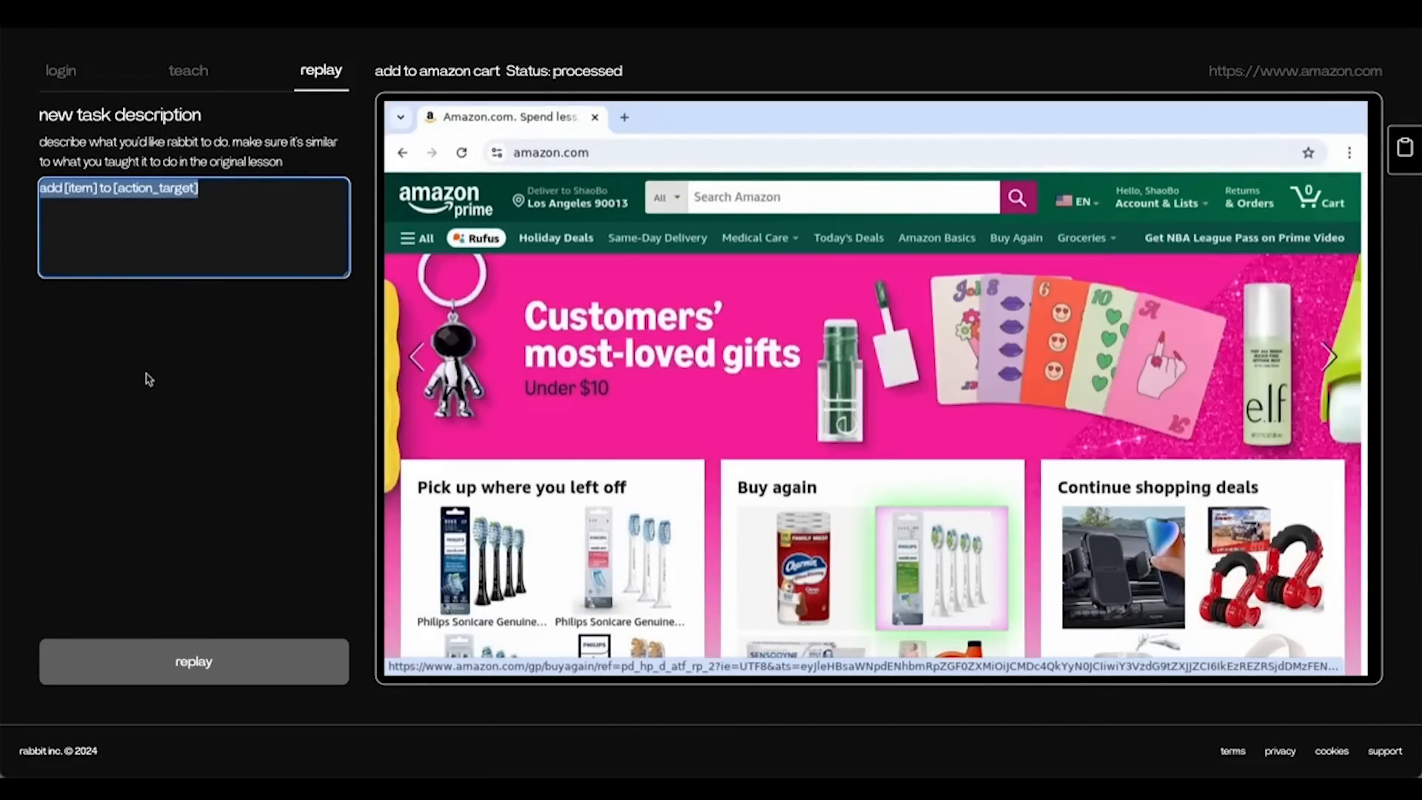
{"action": "type", "text": "add"}
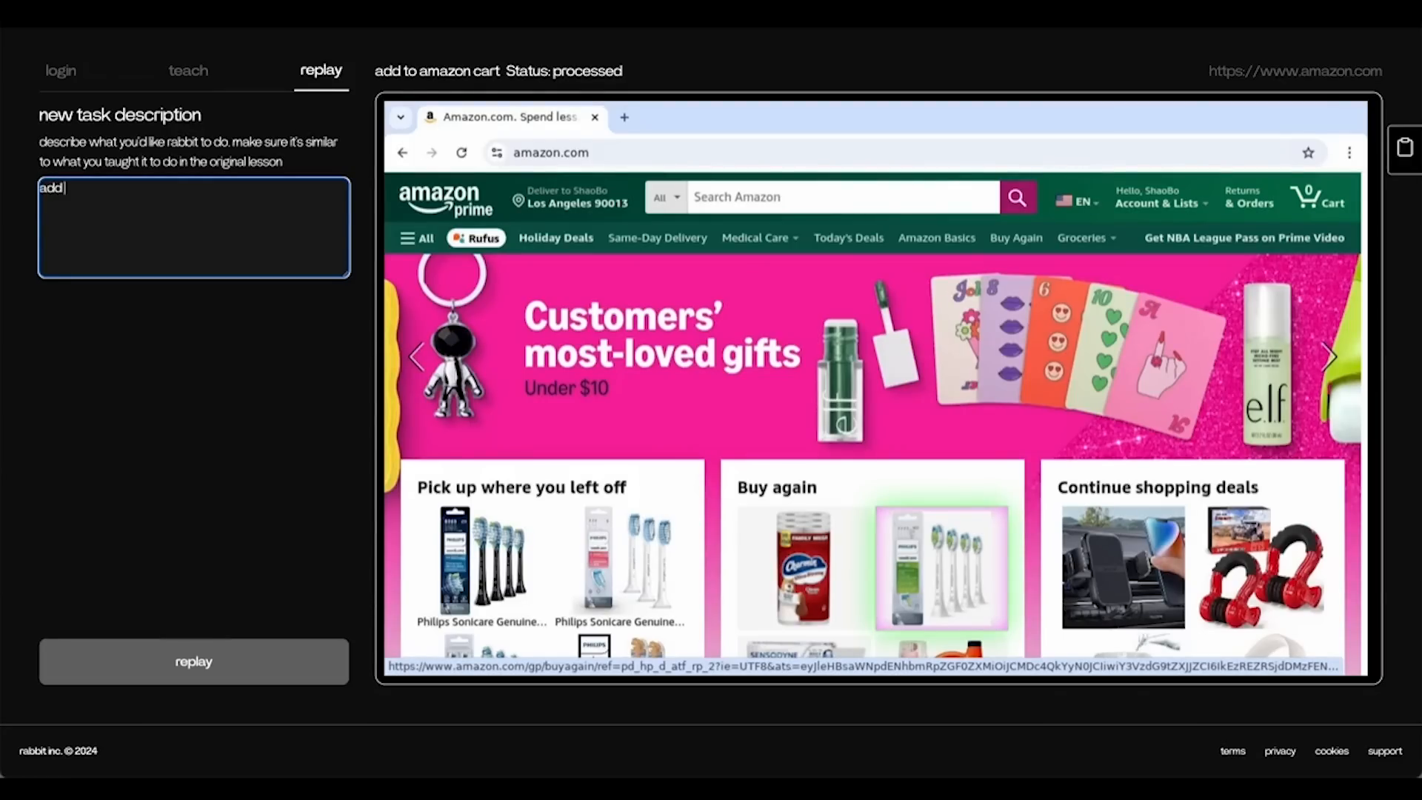
{"action": "type", "text": "tooth paste to cart"}
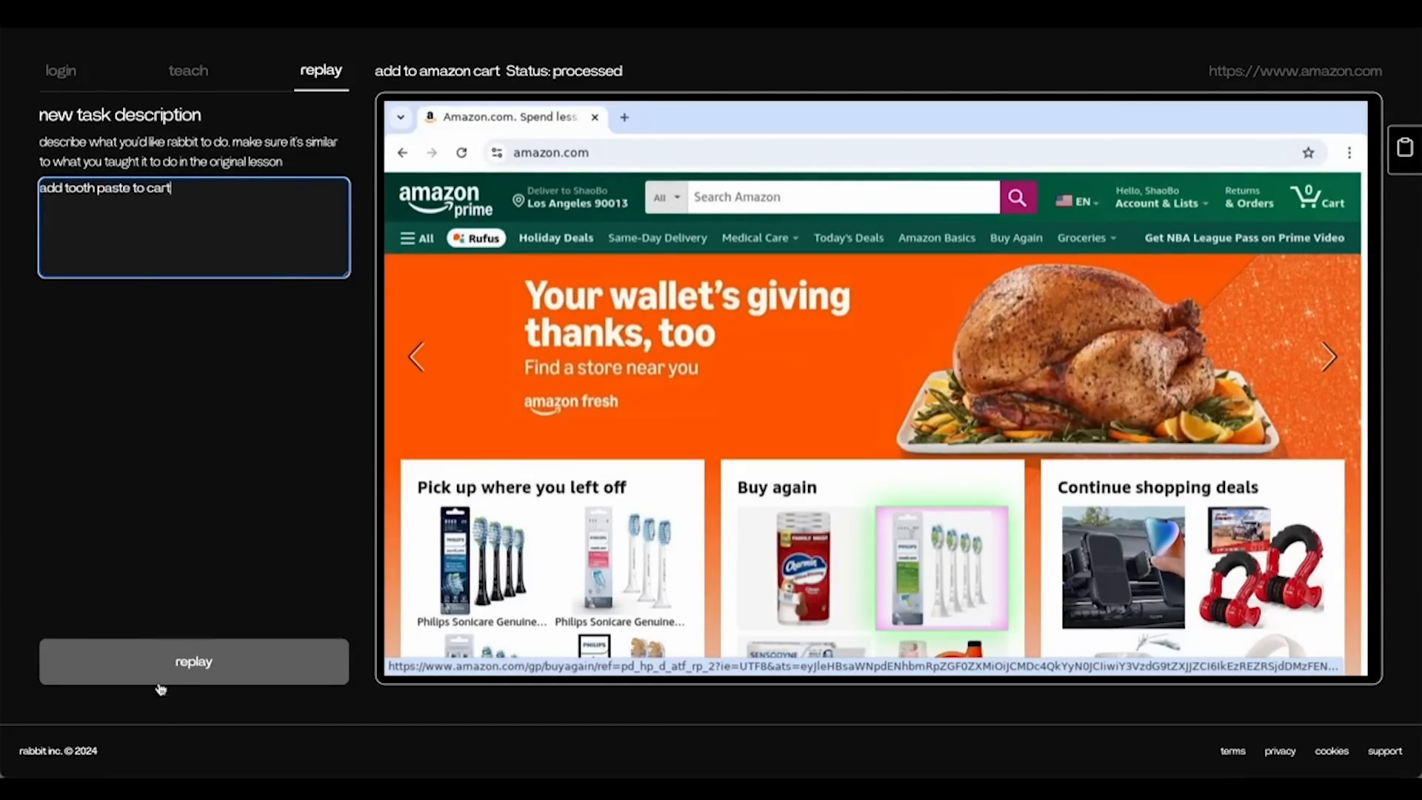
- Run the Amazon replay with the task 'add tooth paste to cart'
{"action": "left_click", "coordinate": [193, 661]}
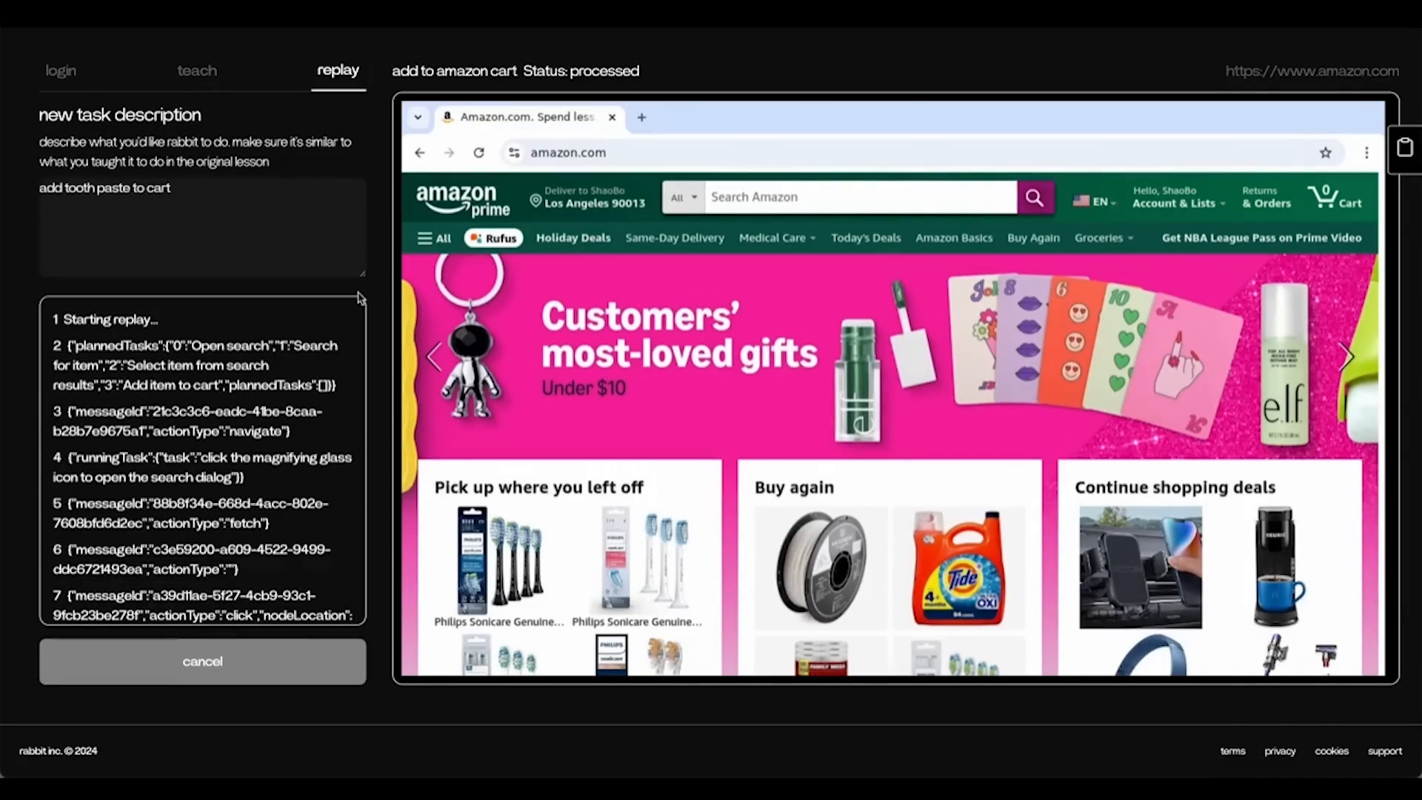
- Let the replay search Amazon for 'tooth paste' and reach the toothpaste results
{"action": "type", "text": "tooth paste"}
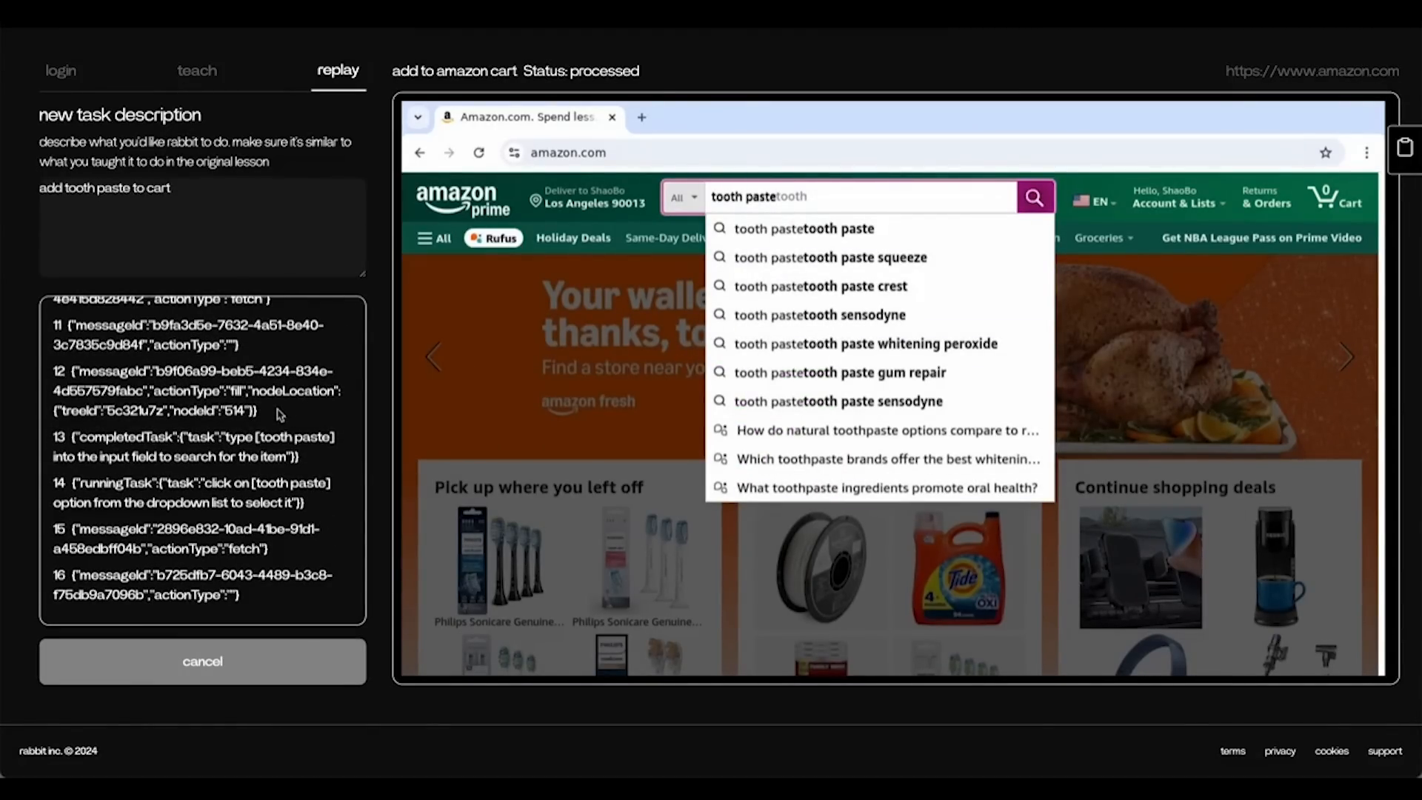
{"action": "left_click", "coordinate": [806, 228]}
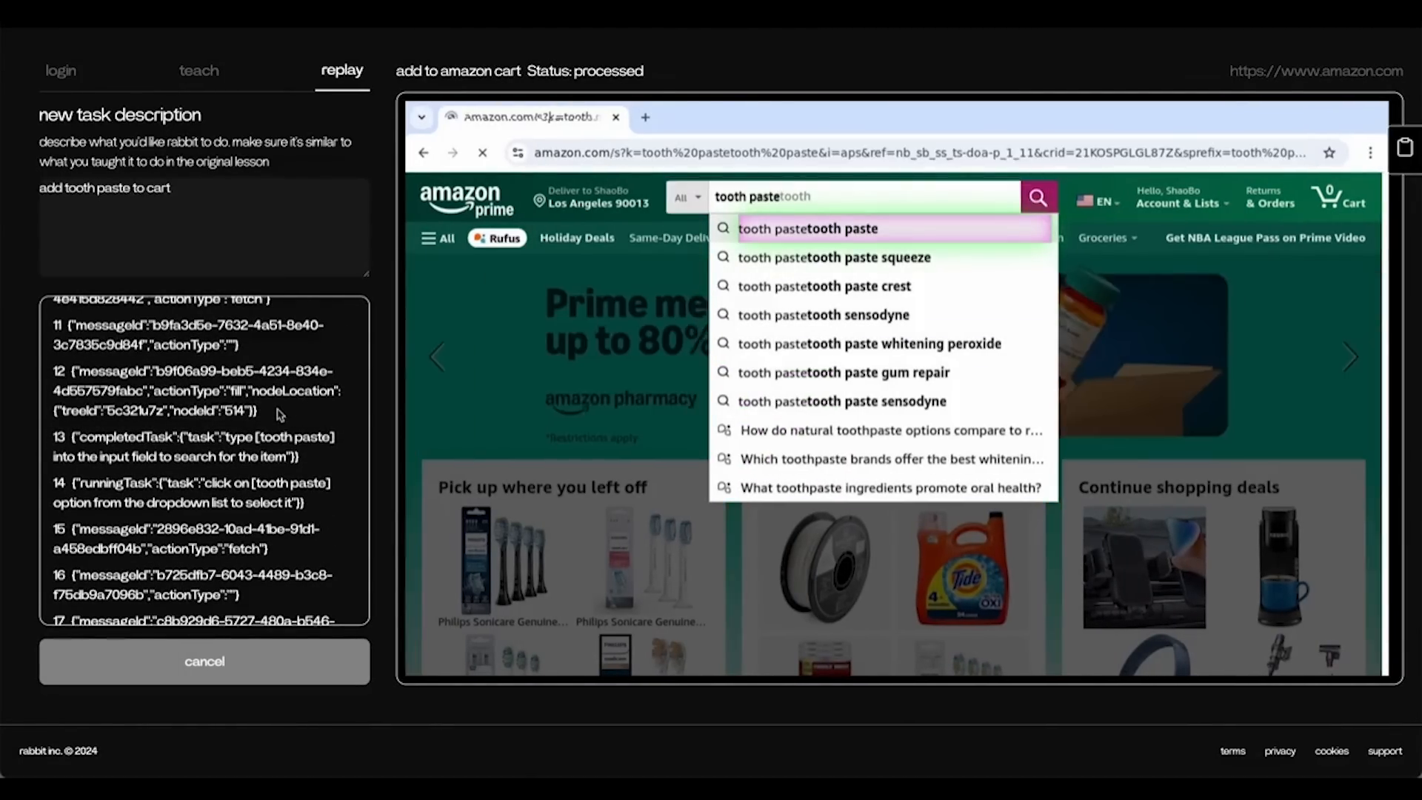
{"action": "left_click", "coordinate": [806, 228]}
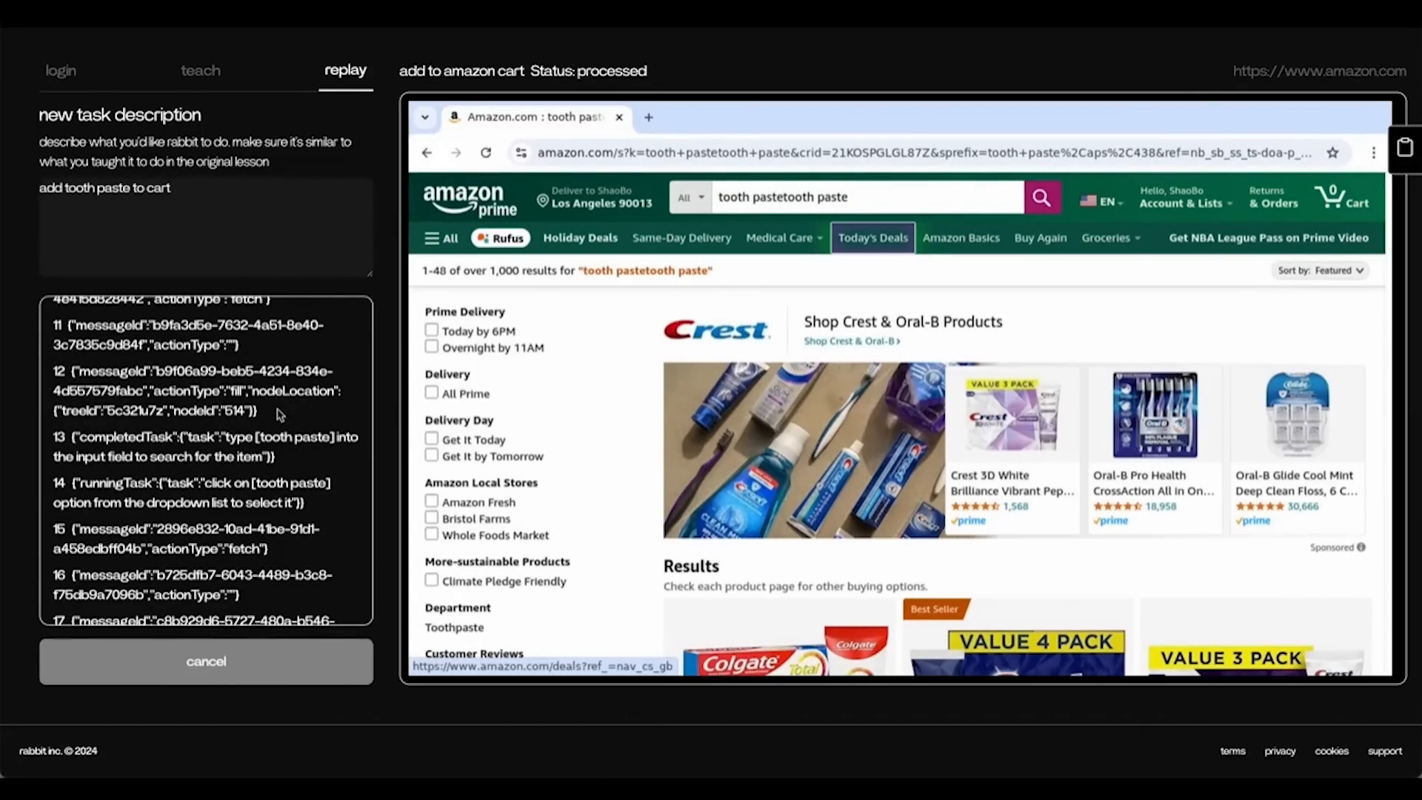
{"action": "left_click", "coordinate": [686, 449]}
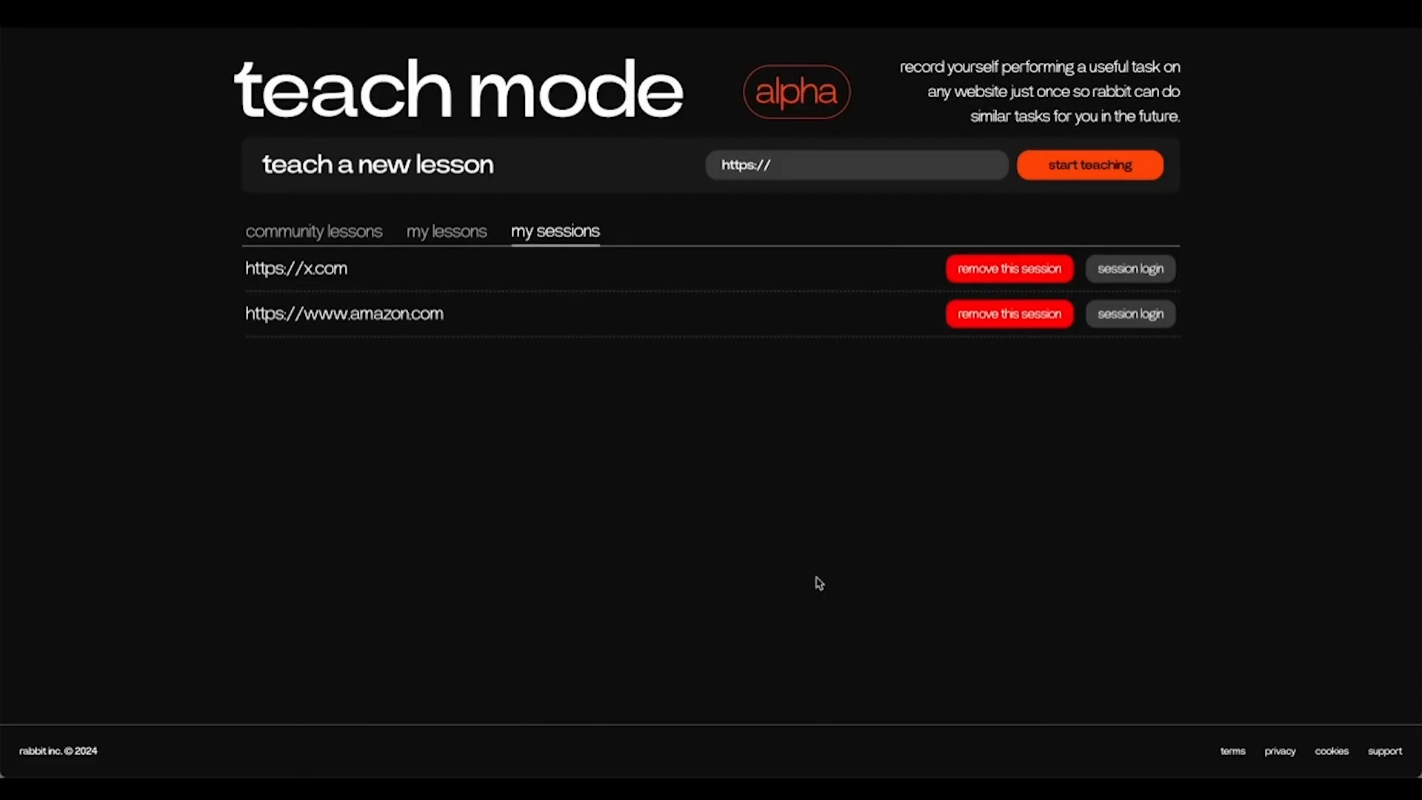
{"action": "mouse_move", "coordinate": [812, 503]}
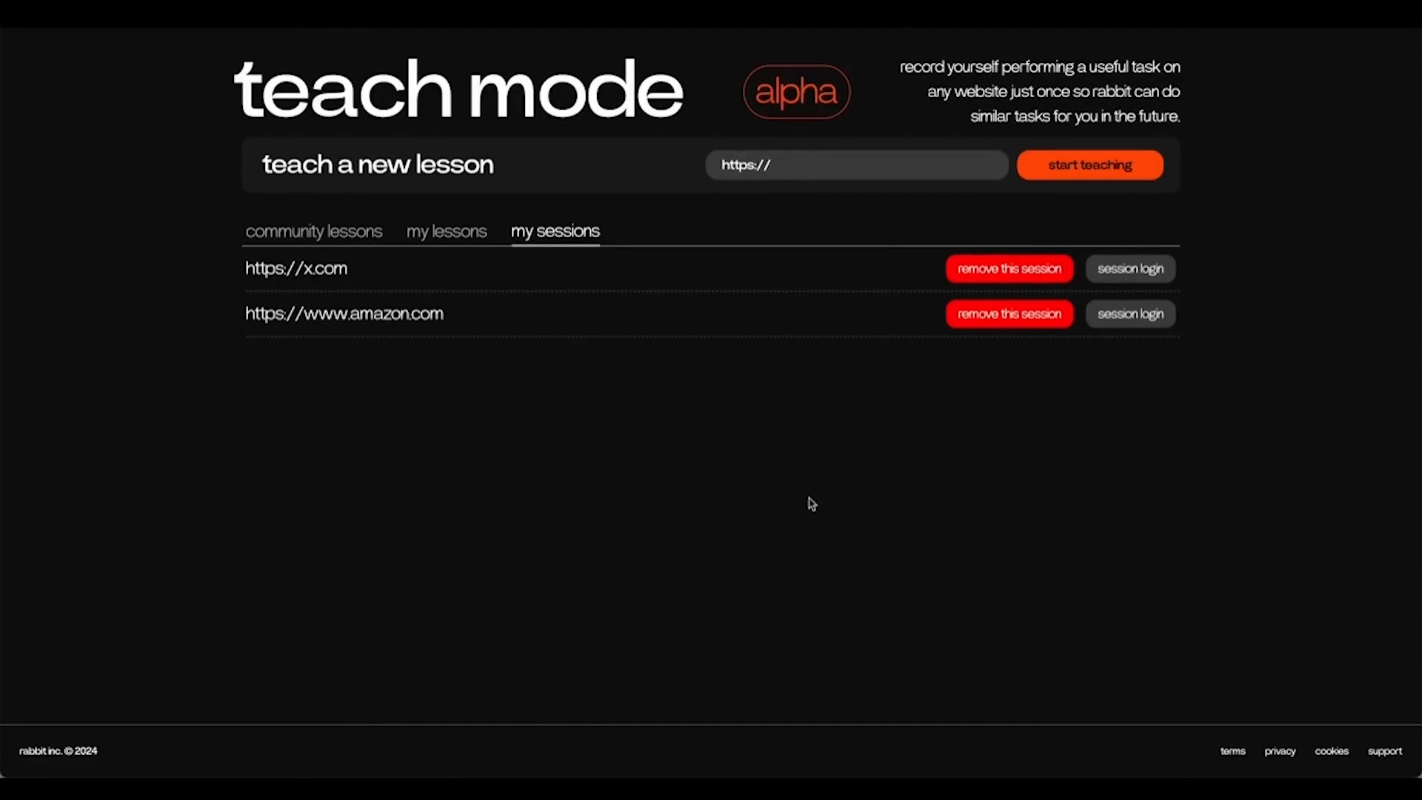
- Start a new lesson on x.com from the teach mode home page
{"action": "left_click", "coordinate": [856, 164]}
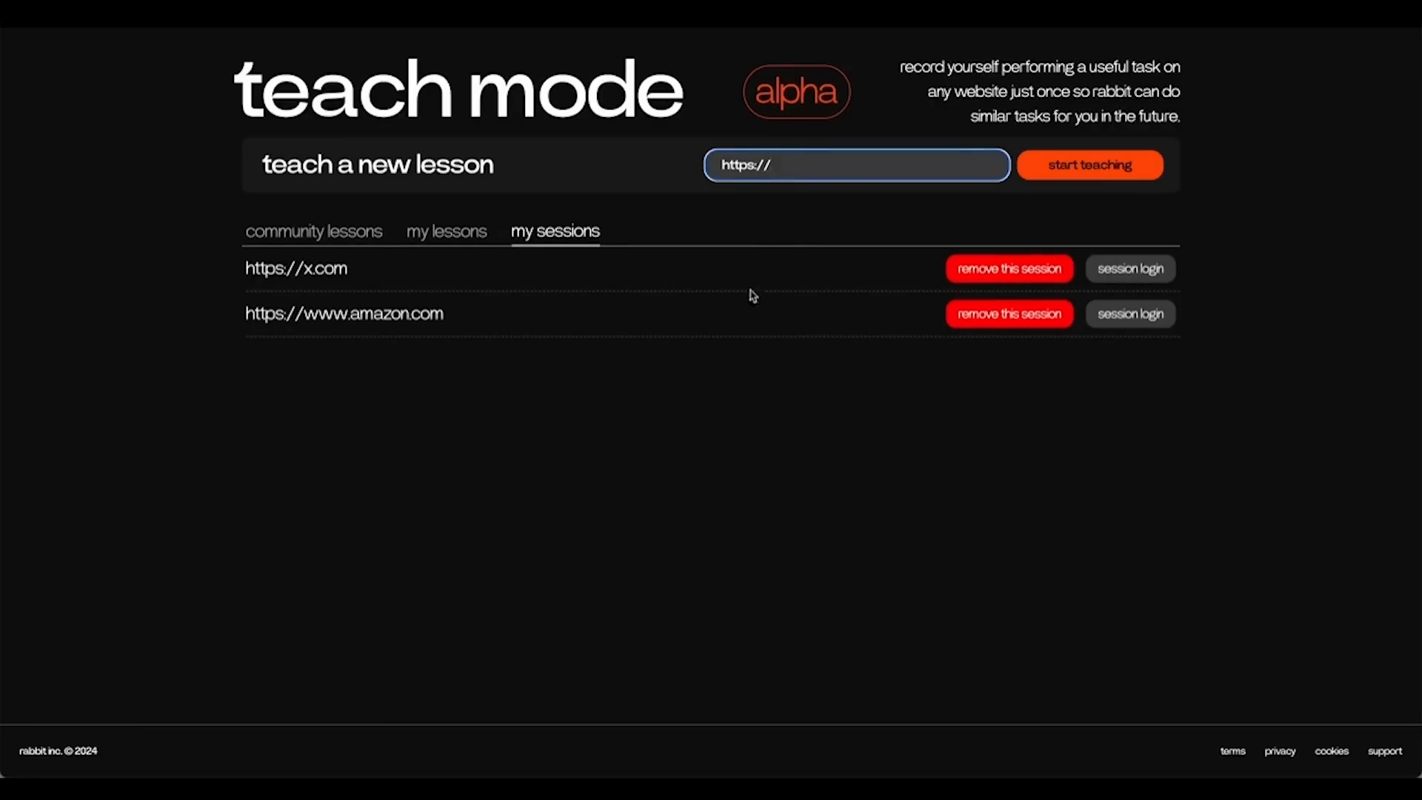
{"action": "mouse_move", "coordinate": [721, 369]}
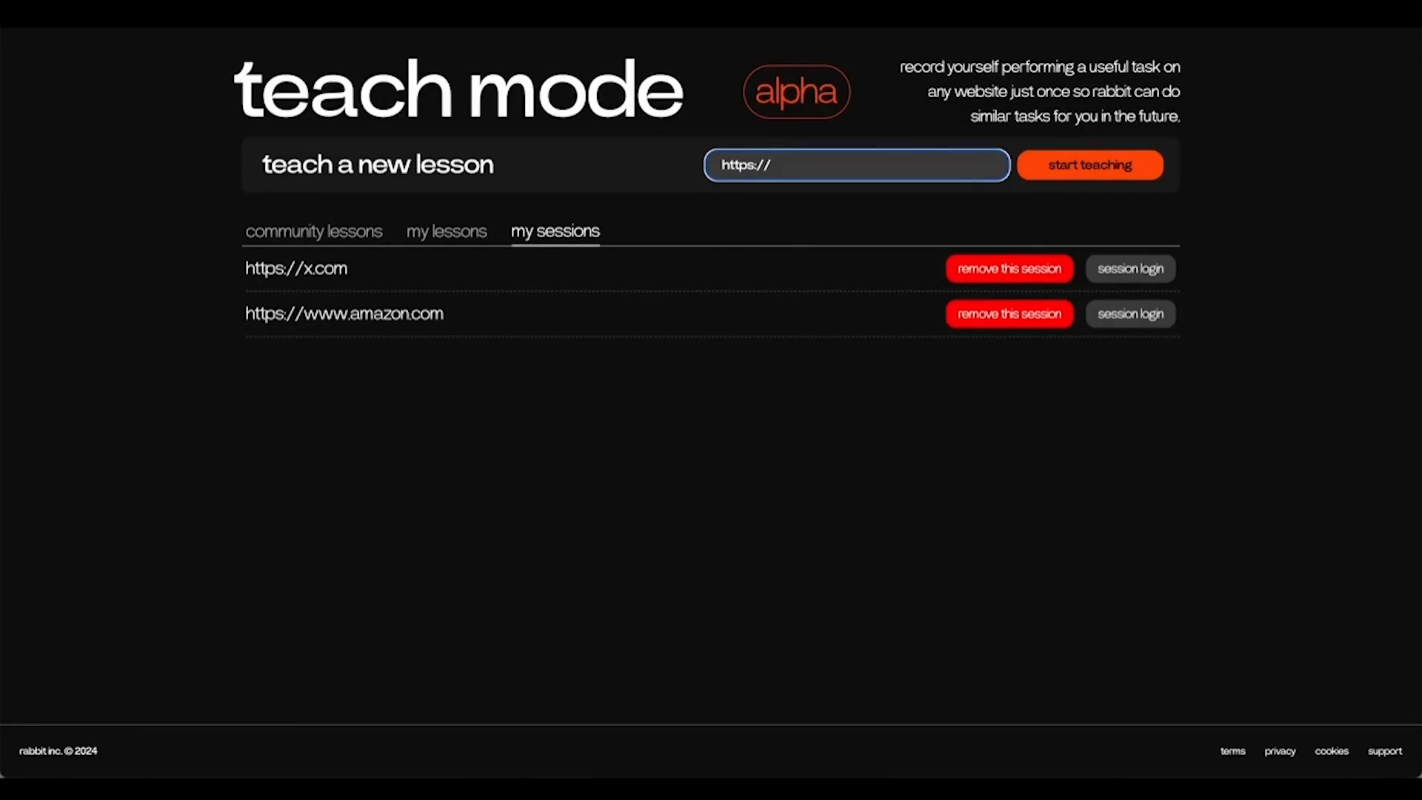
{"action": "left_click", "coordinate": [1089, 164]}
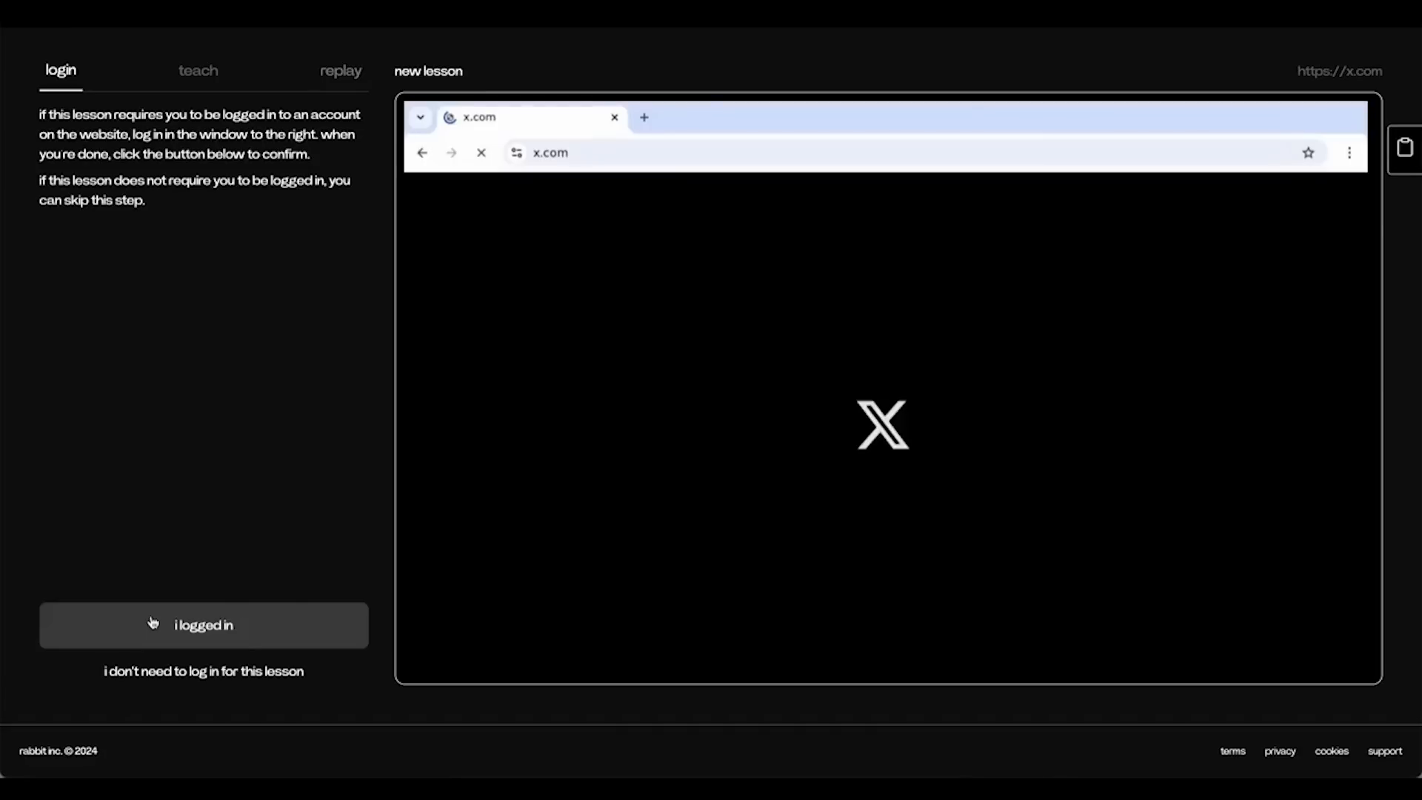
- Confirm being logged in and name the lesson 'get latest tweet'
{"action": "left_click", "coordinate": [203, 624]}
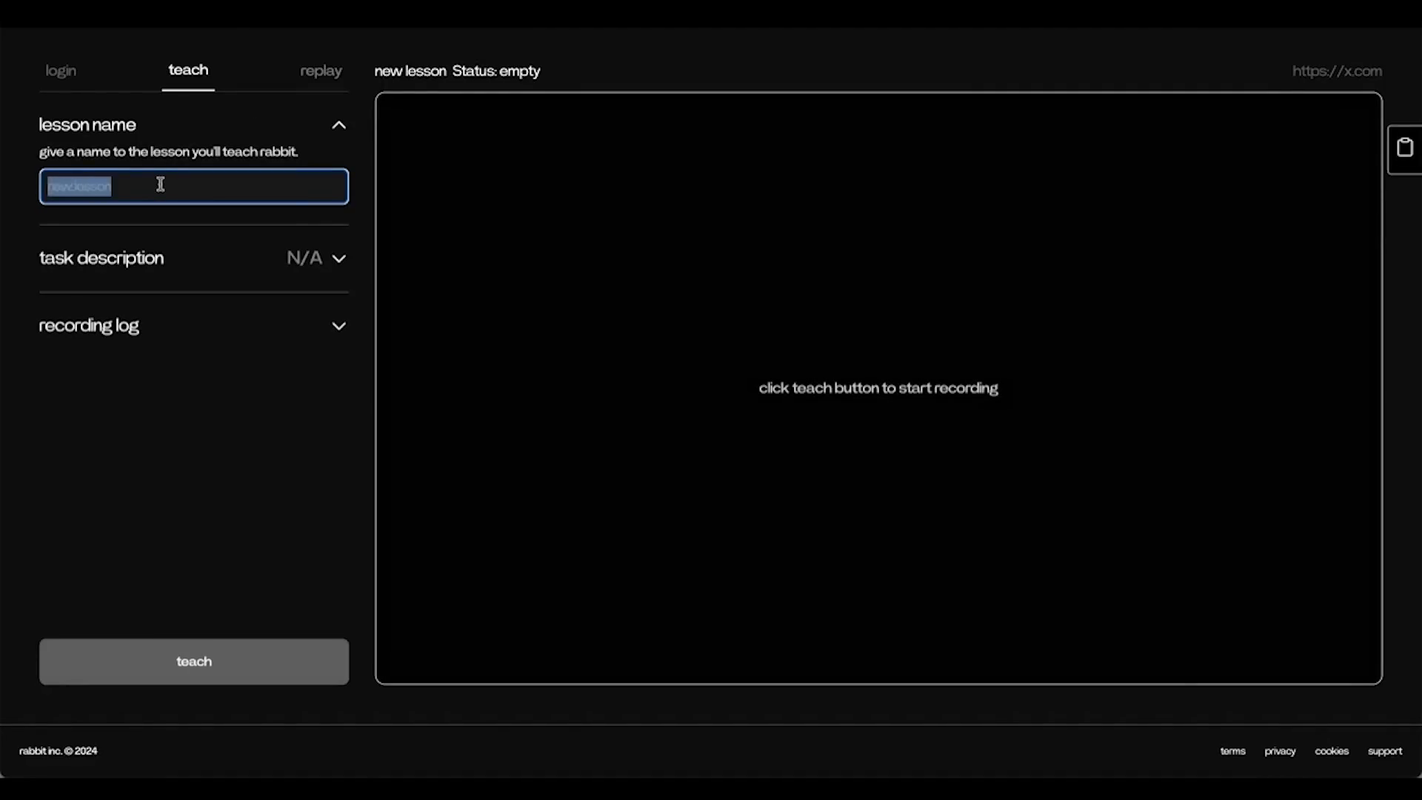
{"action": "type", "text": "get lat"}
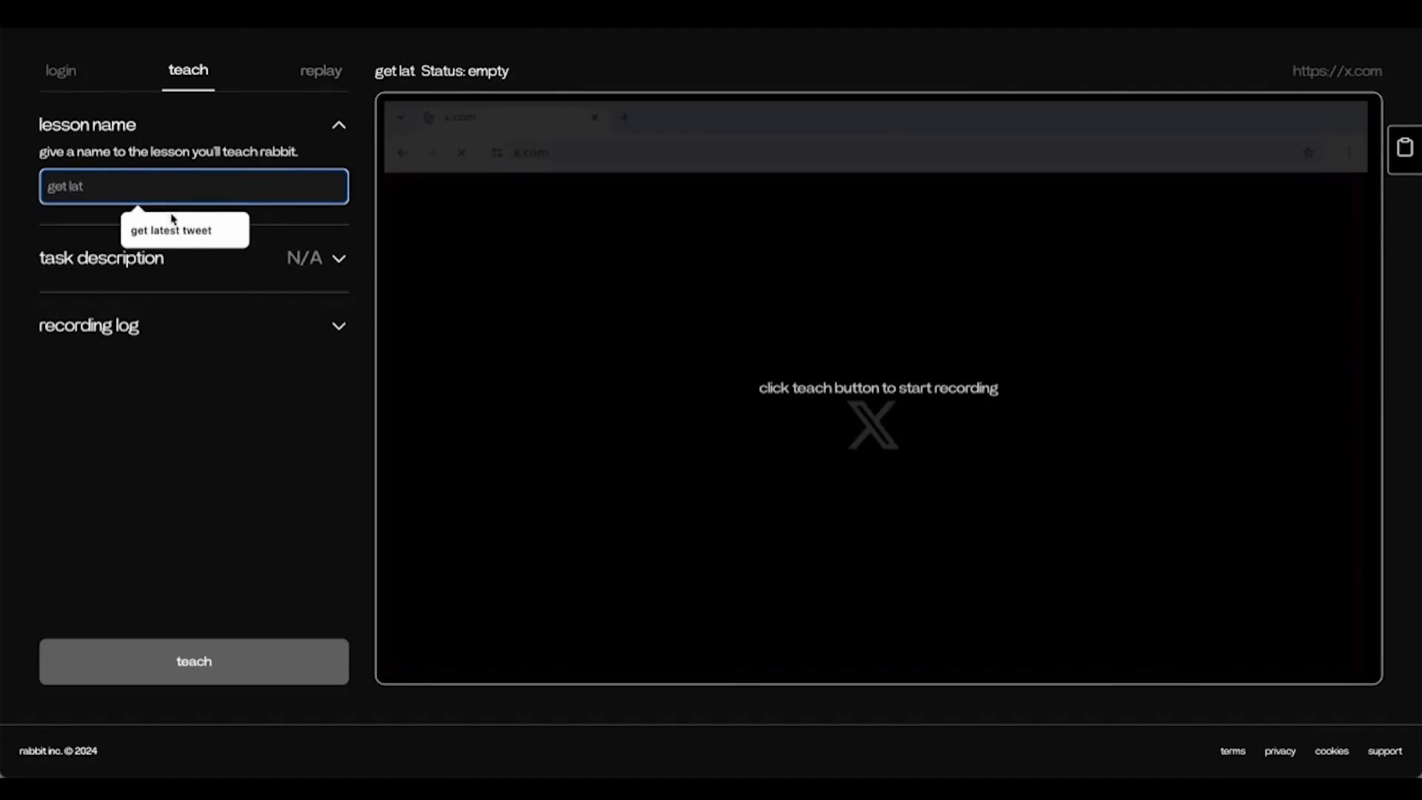
{"action": "type", "text": "est tweet"}
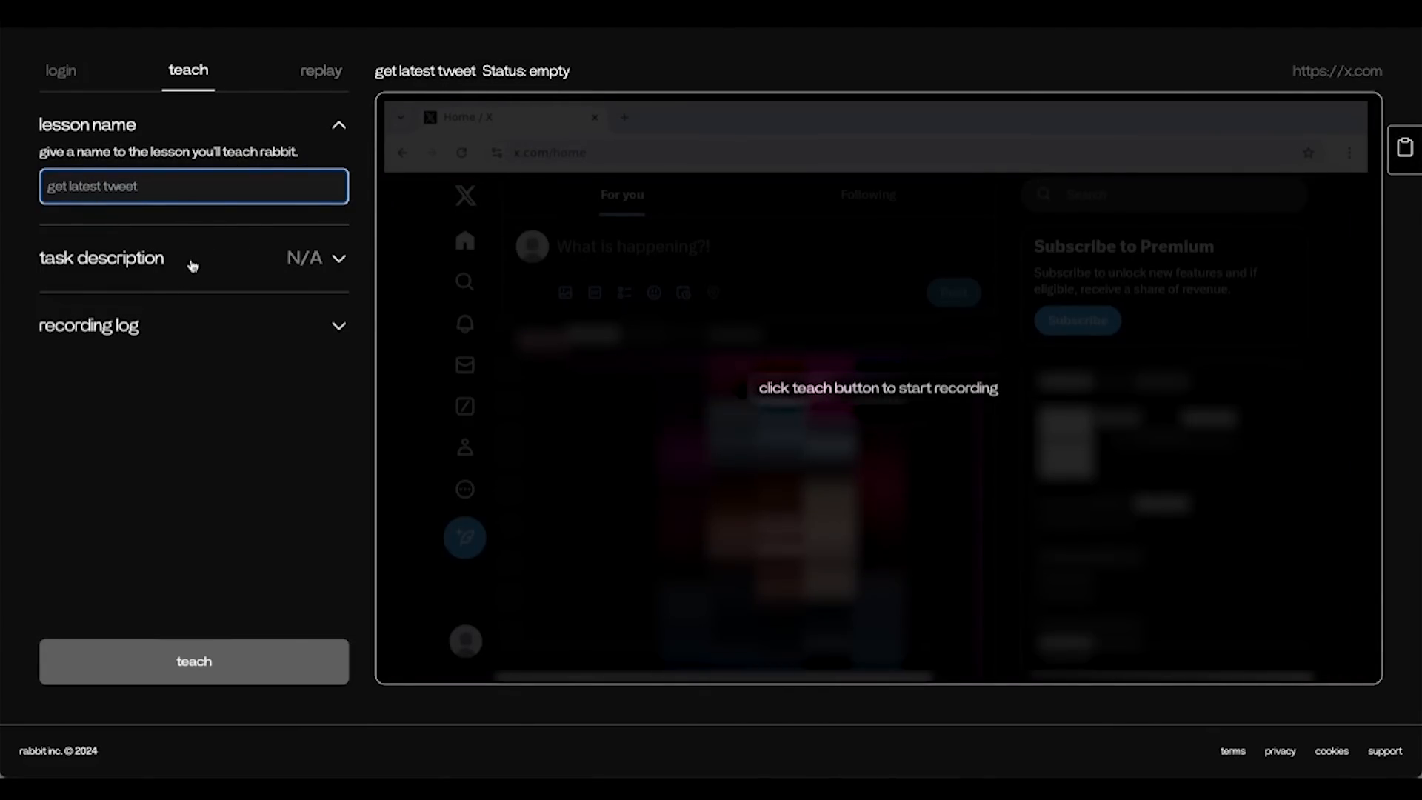
- Describe the task as getting the latest tweet from espn and start recording
{"action": "left_click", "coordinate": [193, 258]}
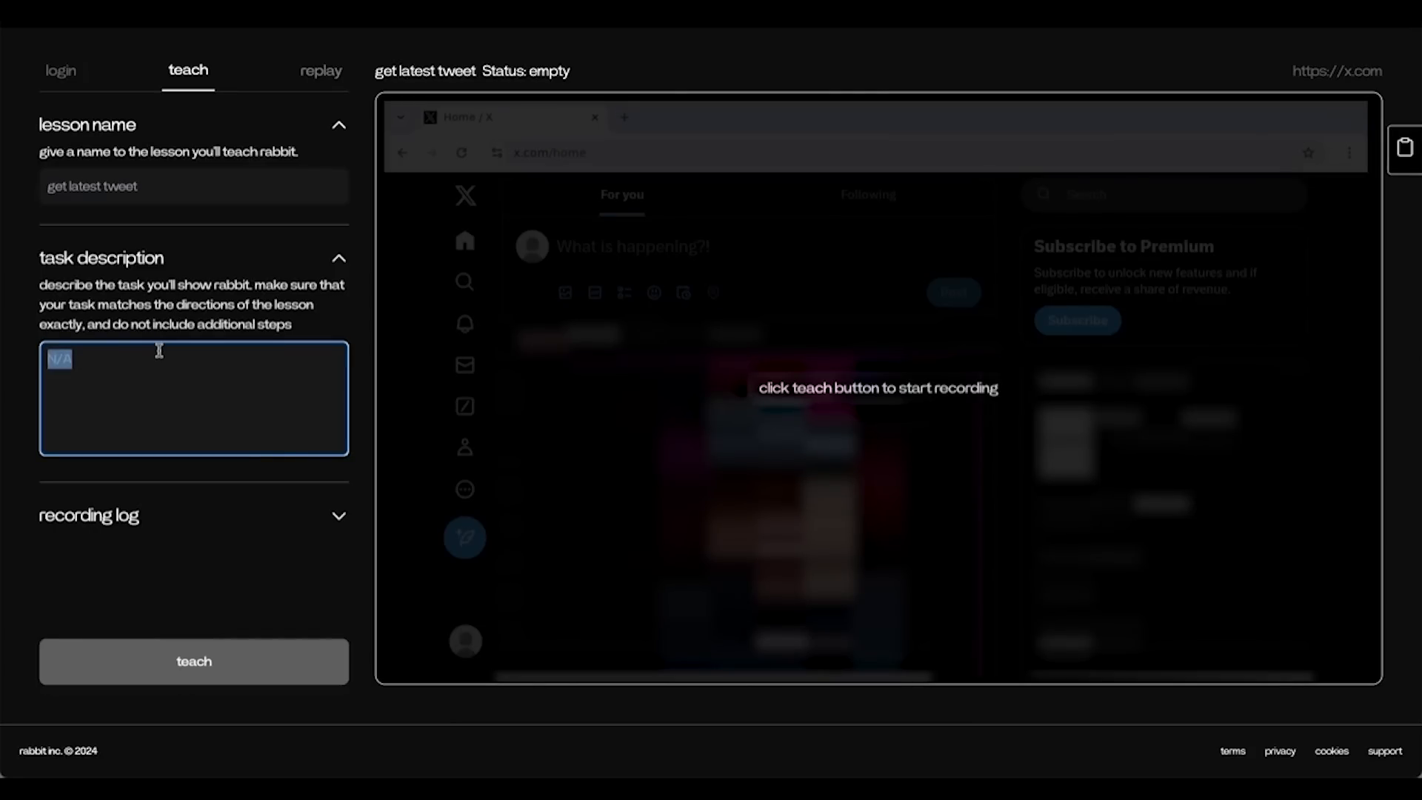
{"action": "type", "text": "get latest tweet from \""}
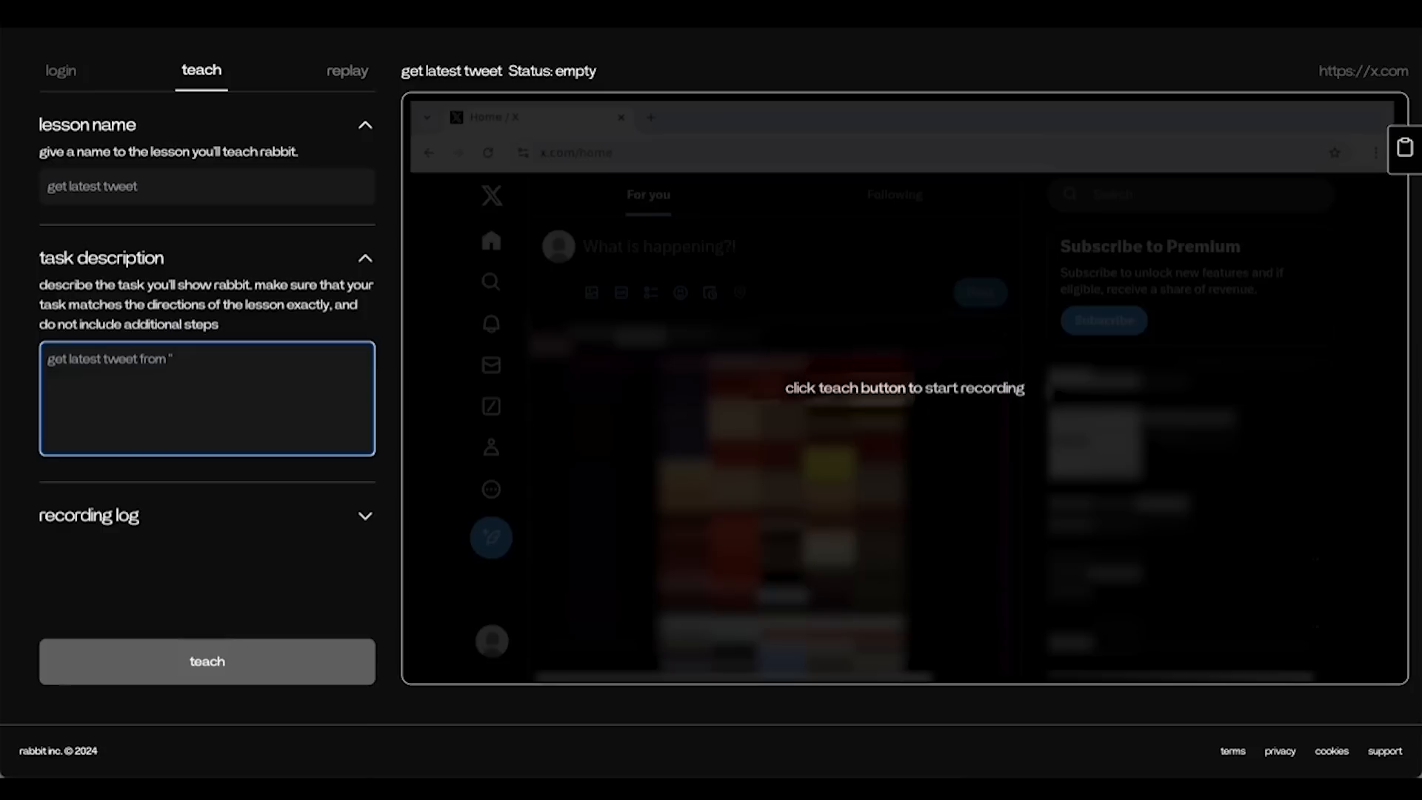
{"action": "type", "text": "espn"}
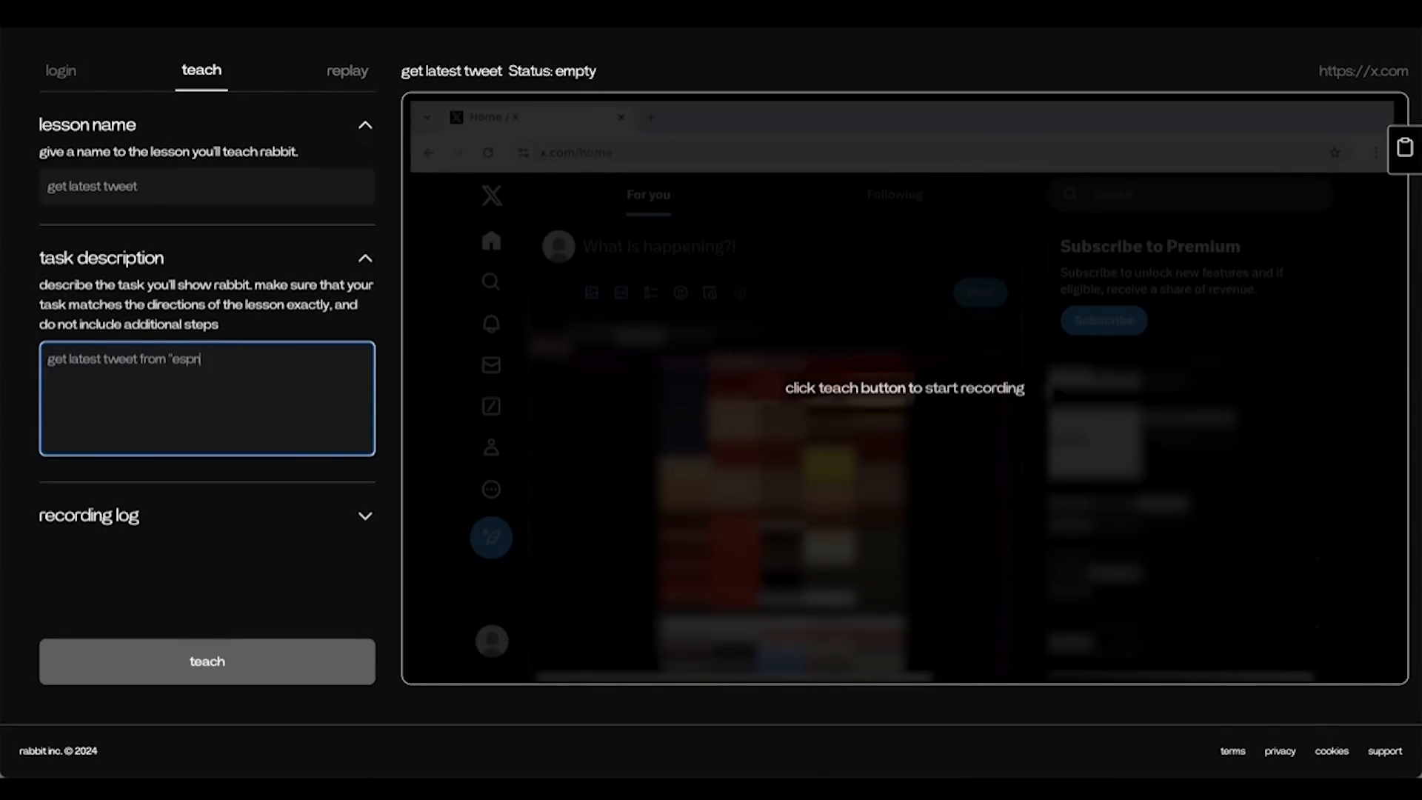
{"action": "left_click", "coordinate": [206, 660]}
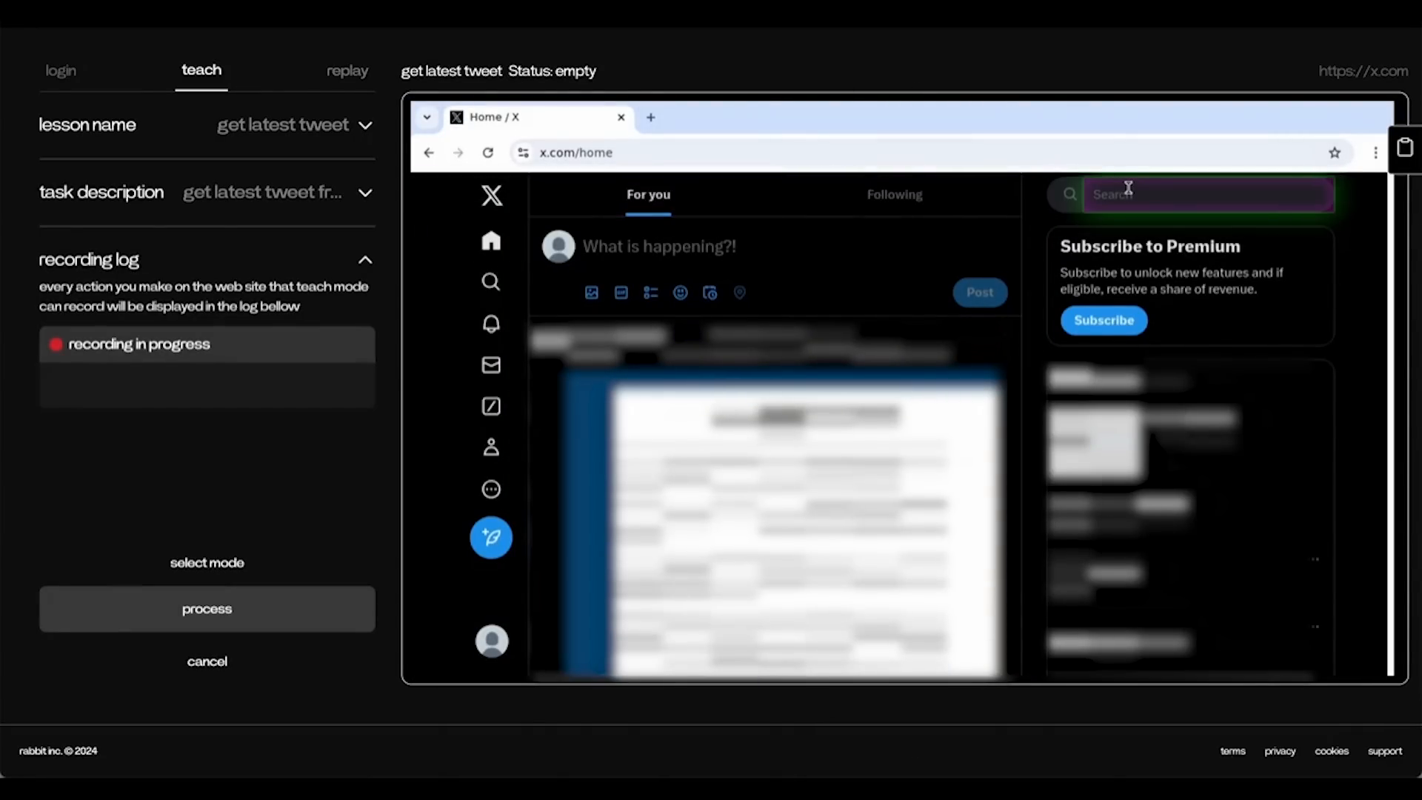
- Search X for 'espn', read ESPN's top tweet, and process the recorded lesson
{"action": "type", "text": "espn"}
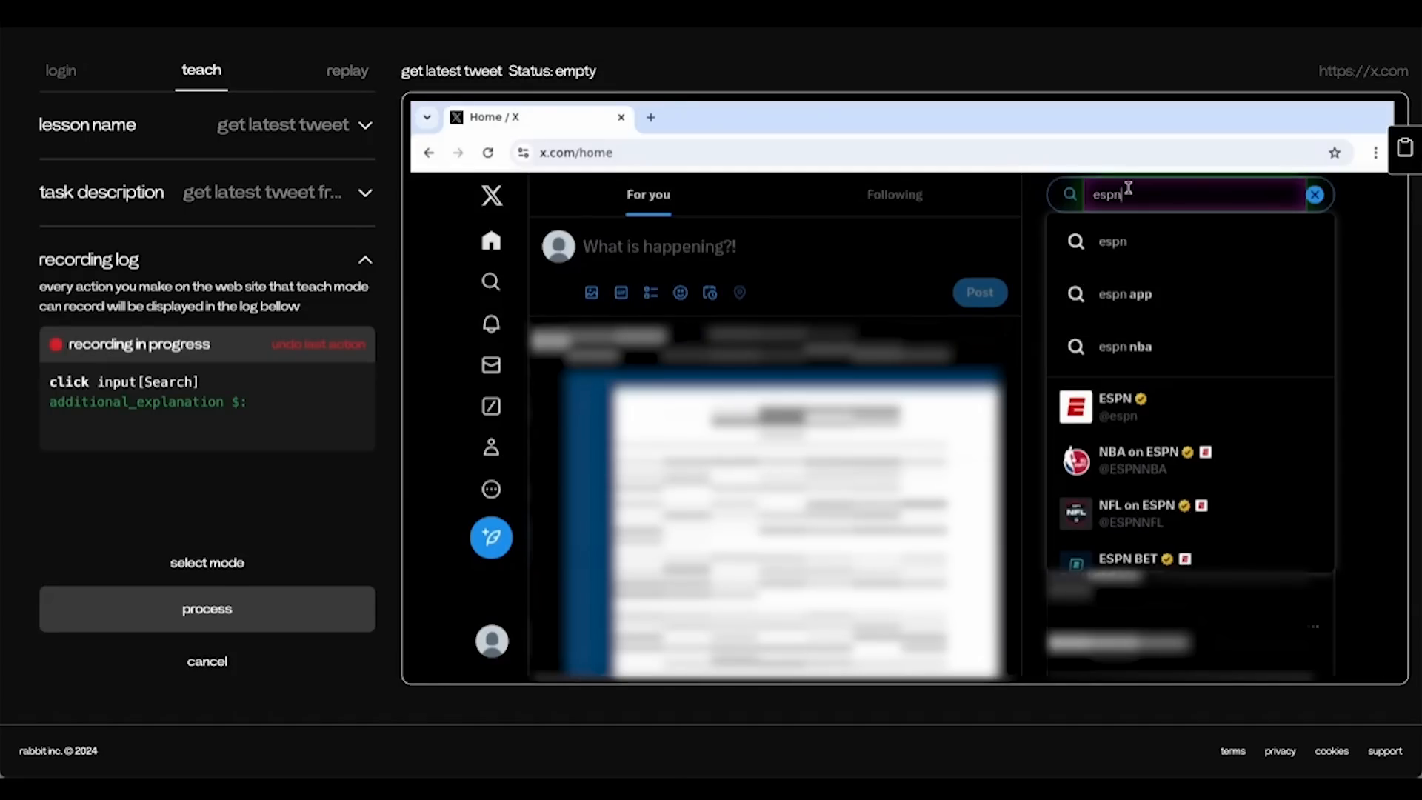
{"action": "left_click", "coordinate": [1114, 405]}
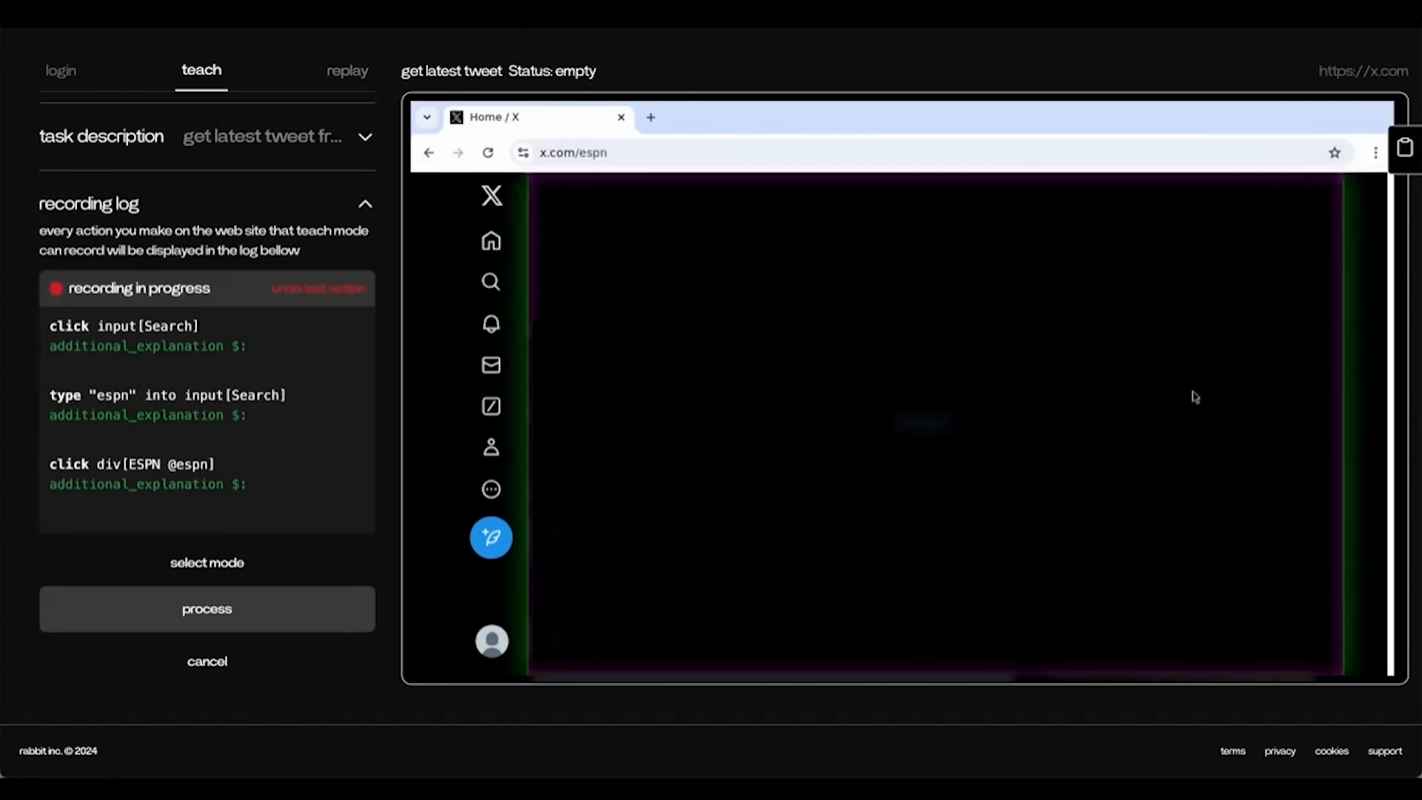
{"action": "left_click", "coordinate": [923, 422]}
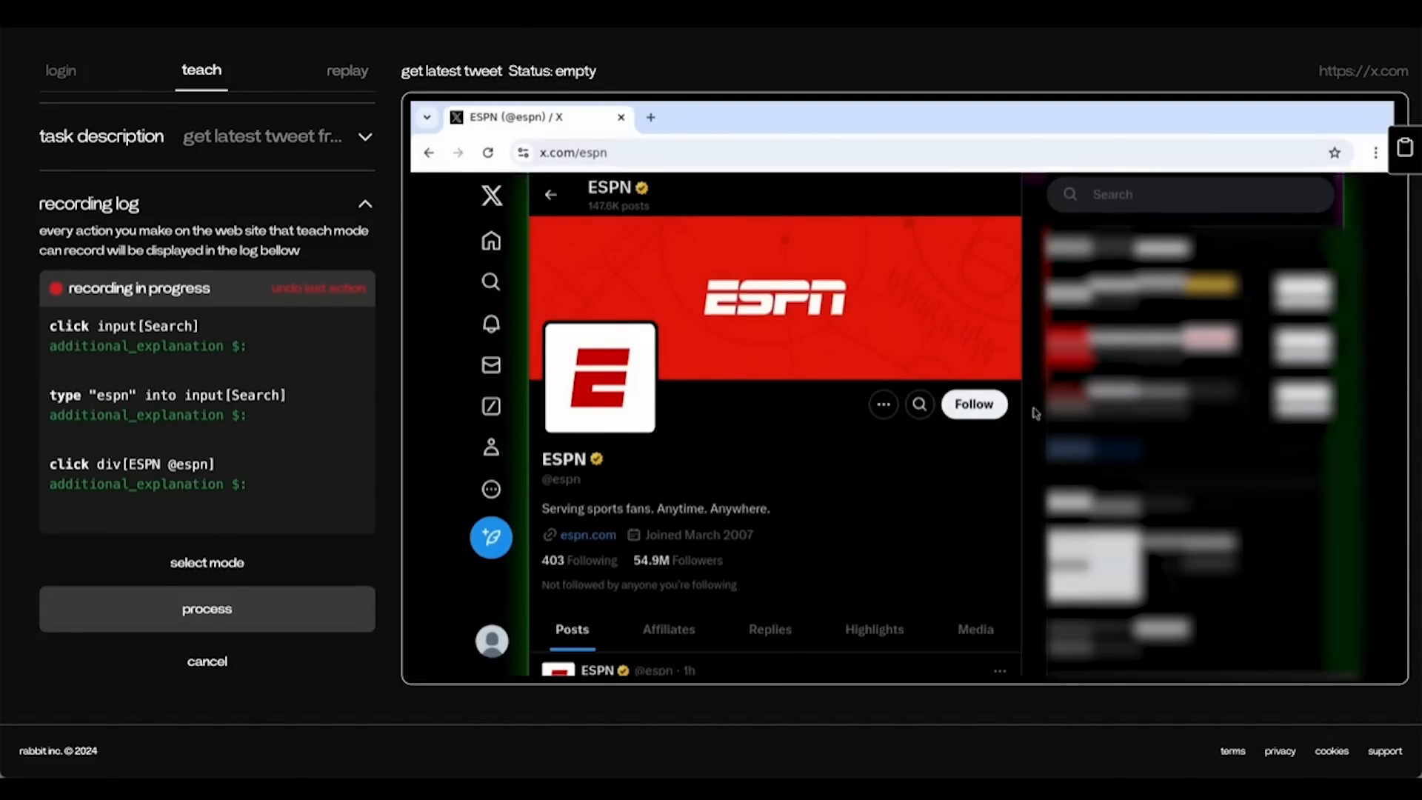
{"action": "scroll", "scroll_direction": "down", "scroll_amount": 3}
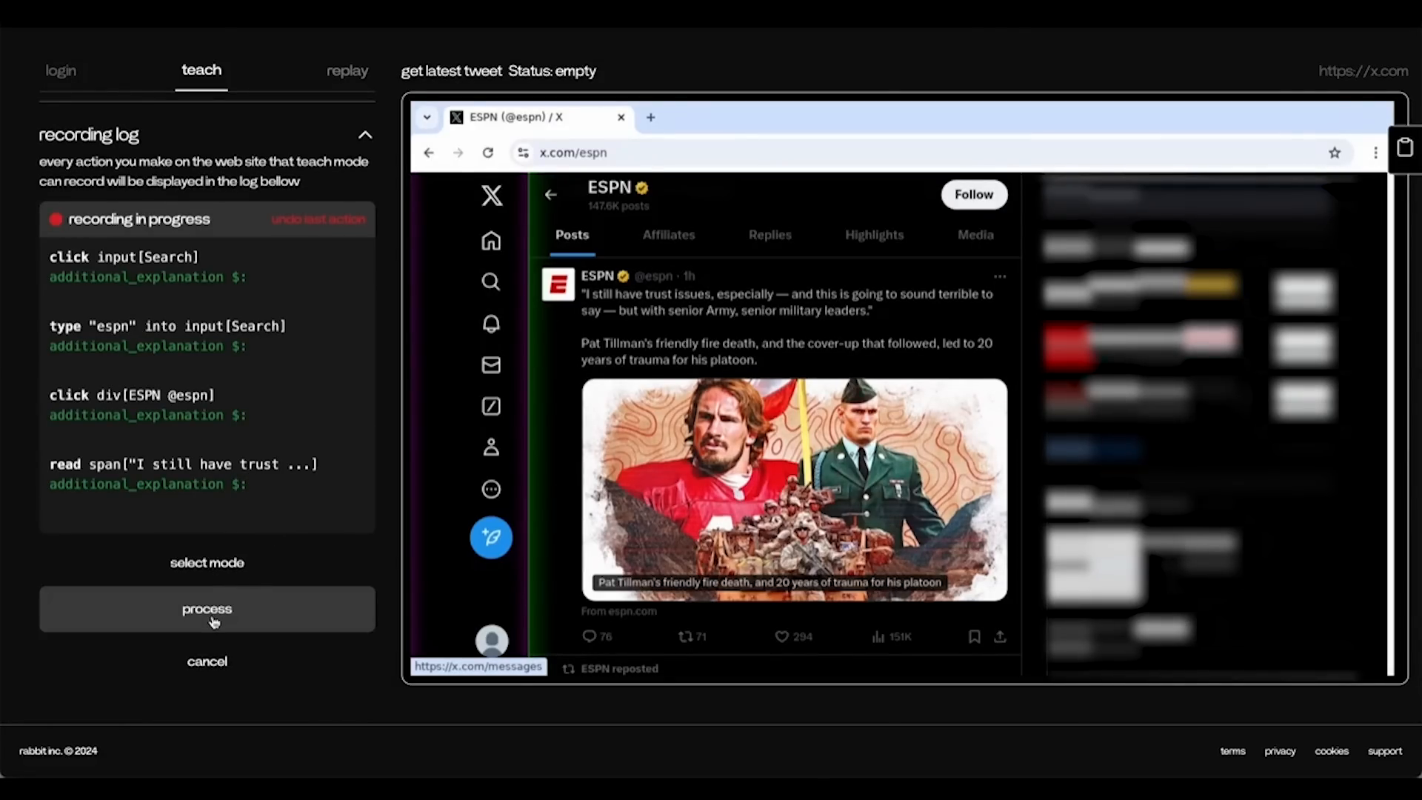
{"action": "mouse_move", "coordinate": [168, 506]}
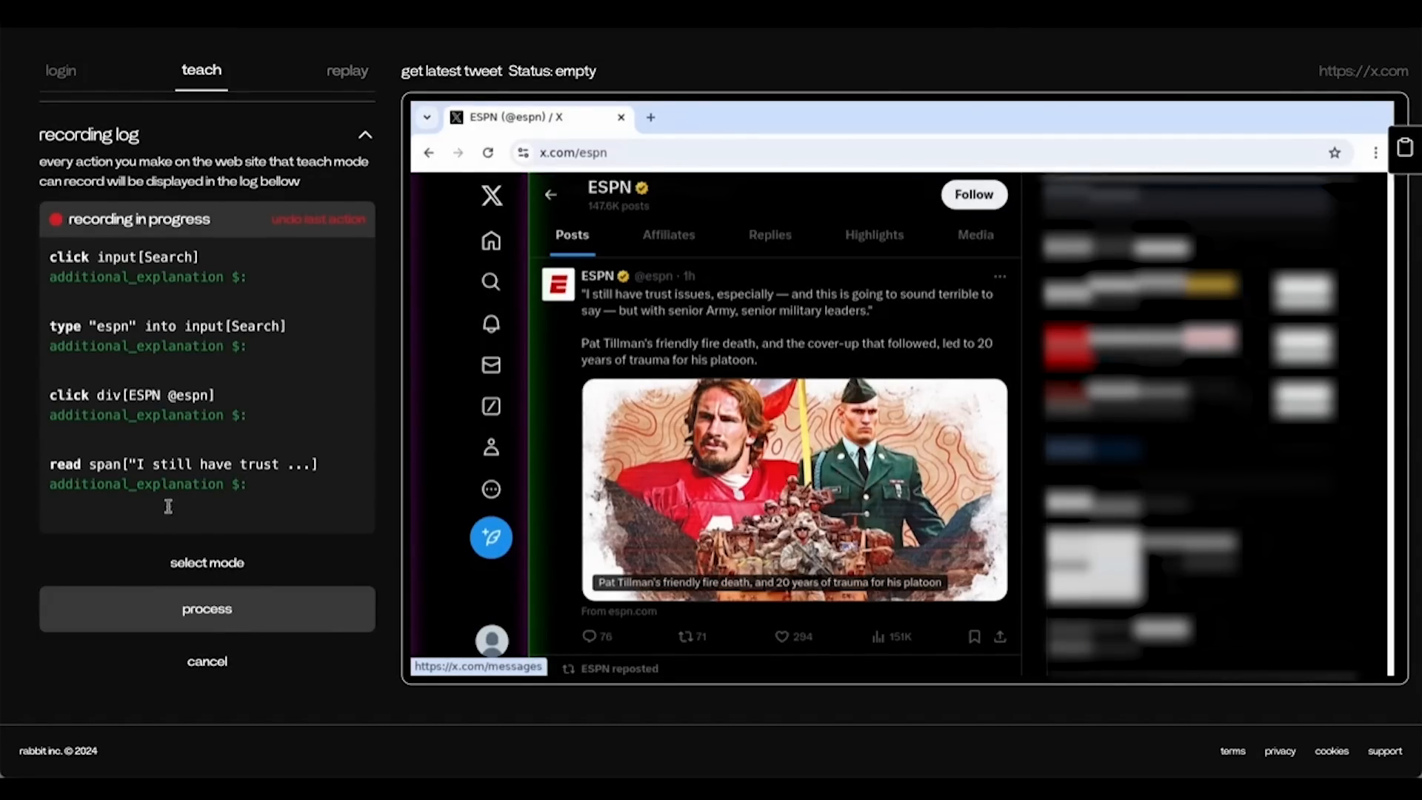
{"action": "left_click", "coordinate": [206, 609]}
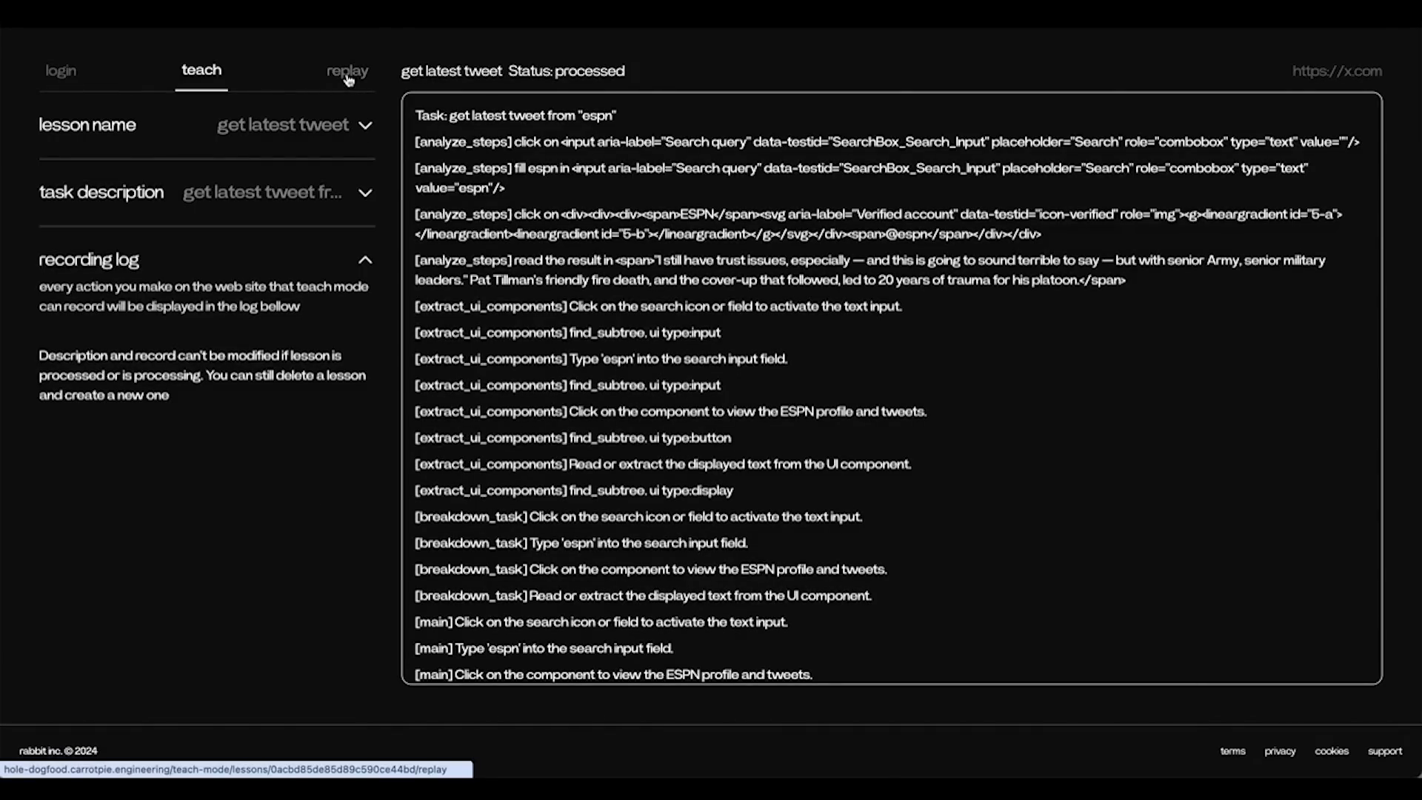
- Replay the lesson with the task 'get latest tweet from rabbit_hmi'
{"action": "left_click", "coordinate": [346, 71]}
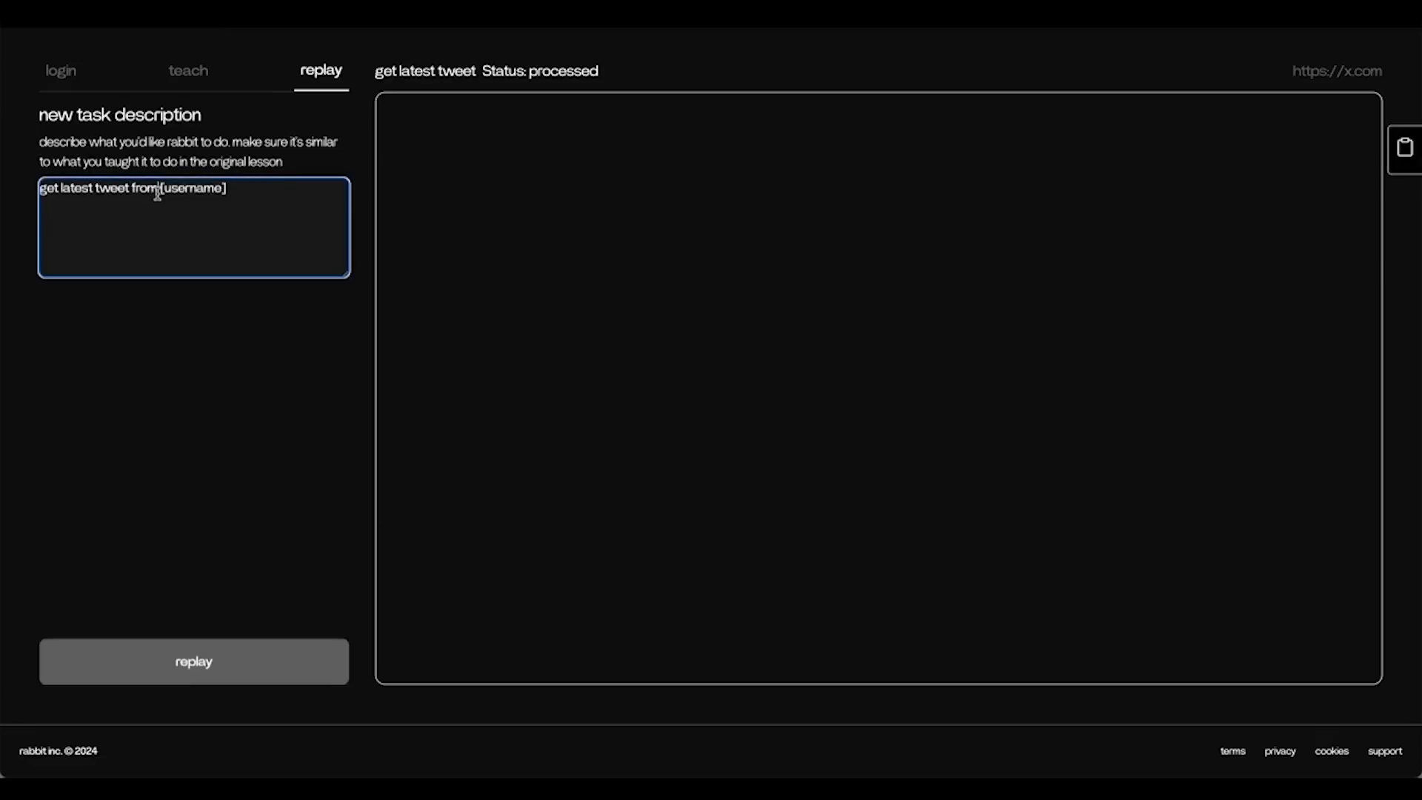
{"action": "type", "text": "rabbit_hmi"}
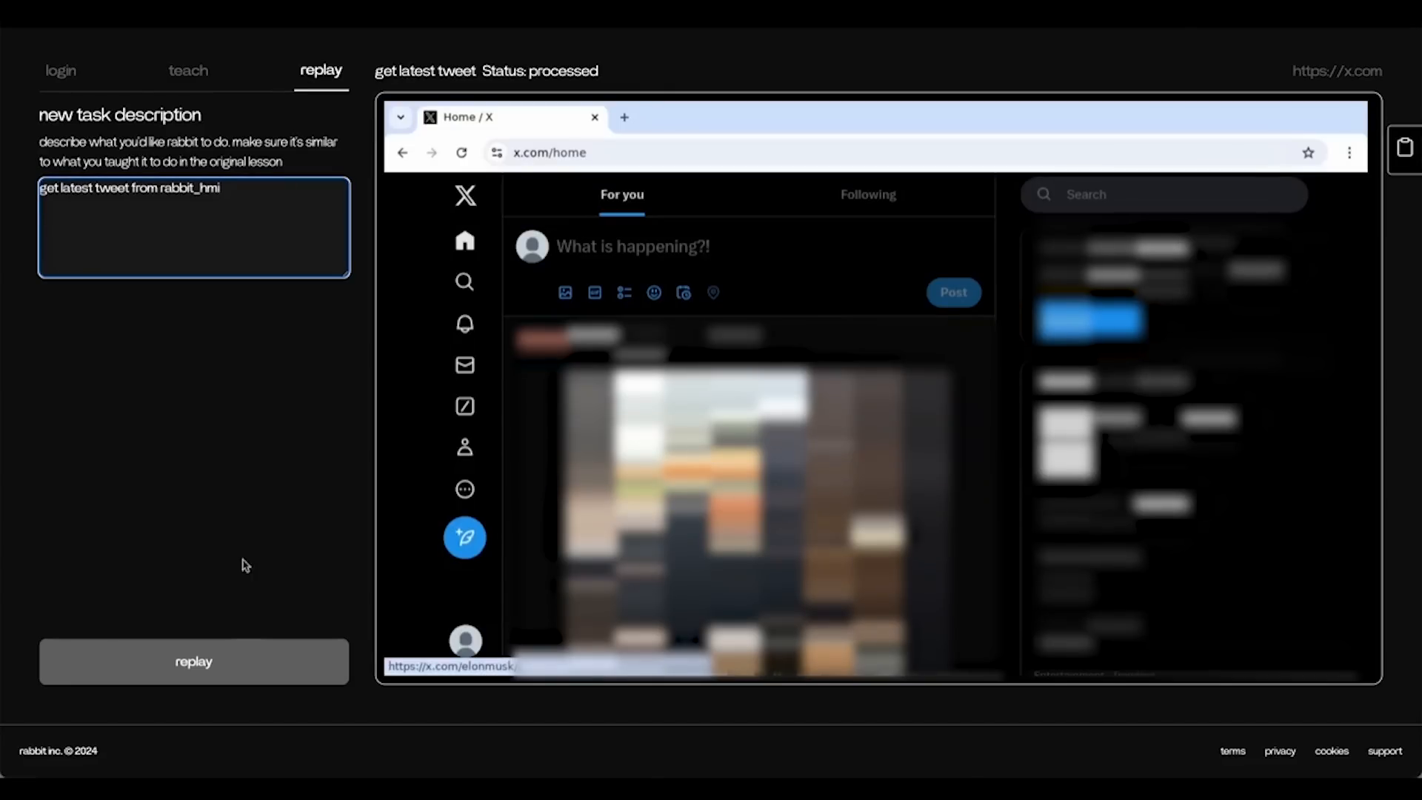
{"action": "left_click", "coordinate": [193, 661]}
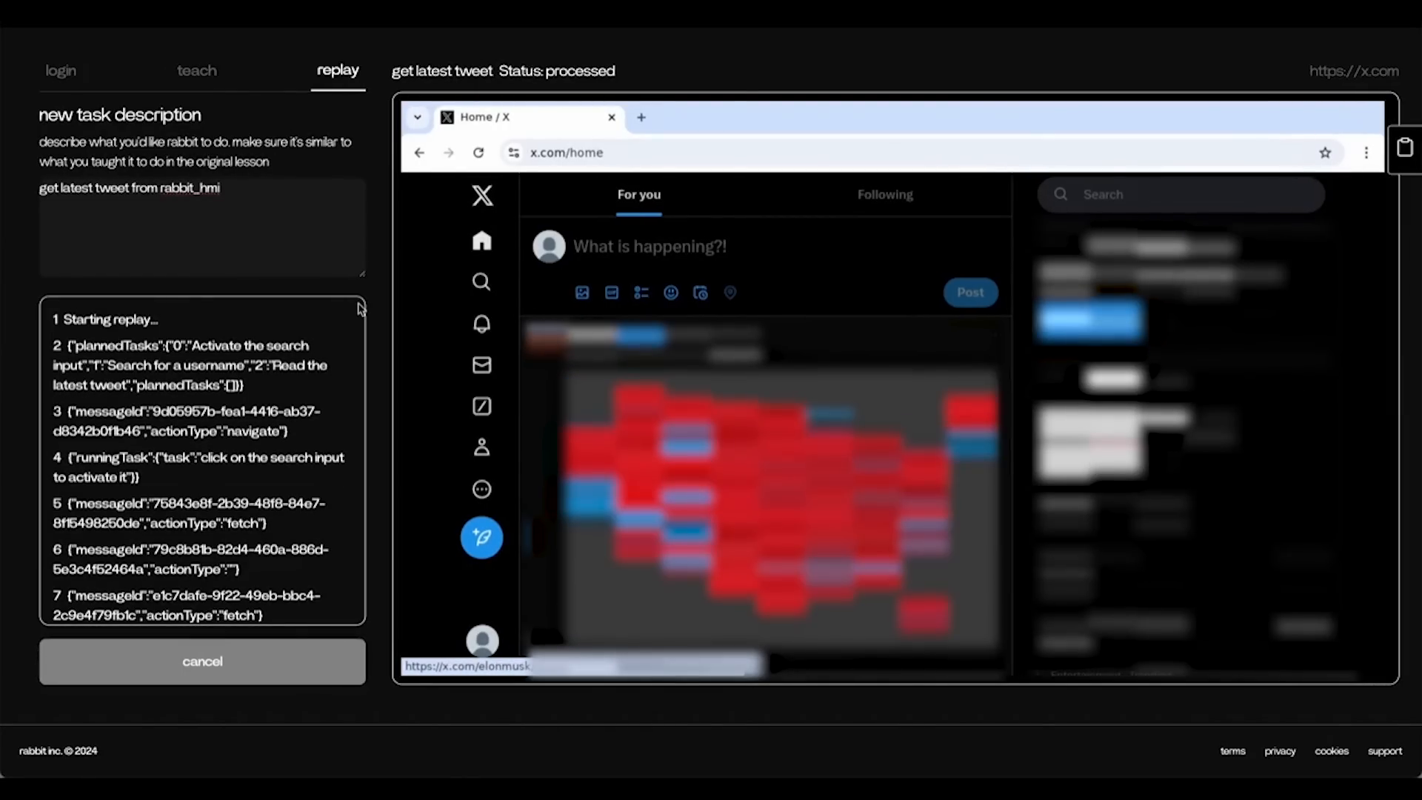
- Watch the replay search X for 'rabbit_hmi', surfacing the rabbit inc. account
{"action": "left_click", "coordinate": [1179, 194]}
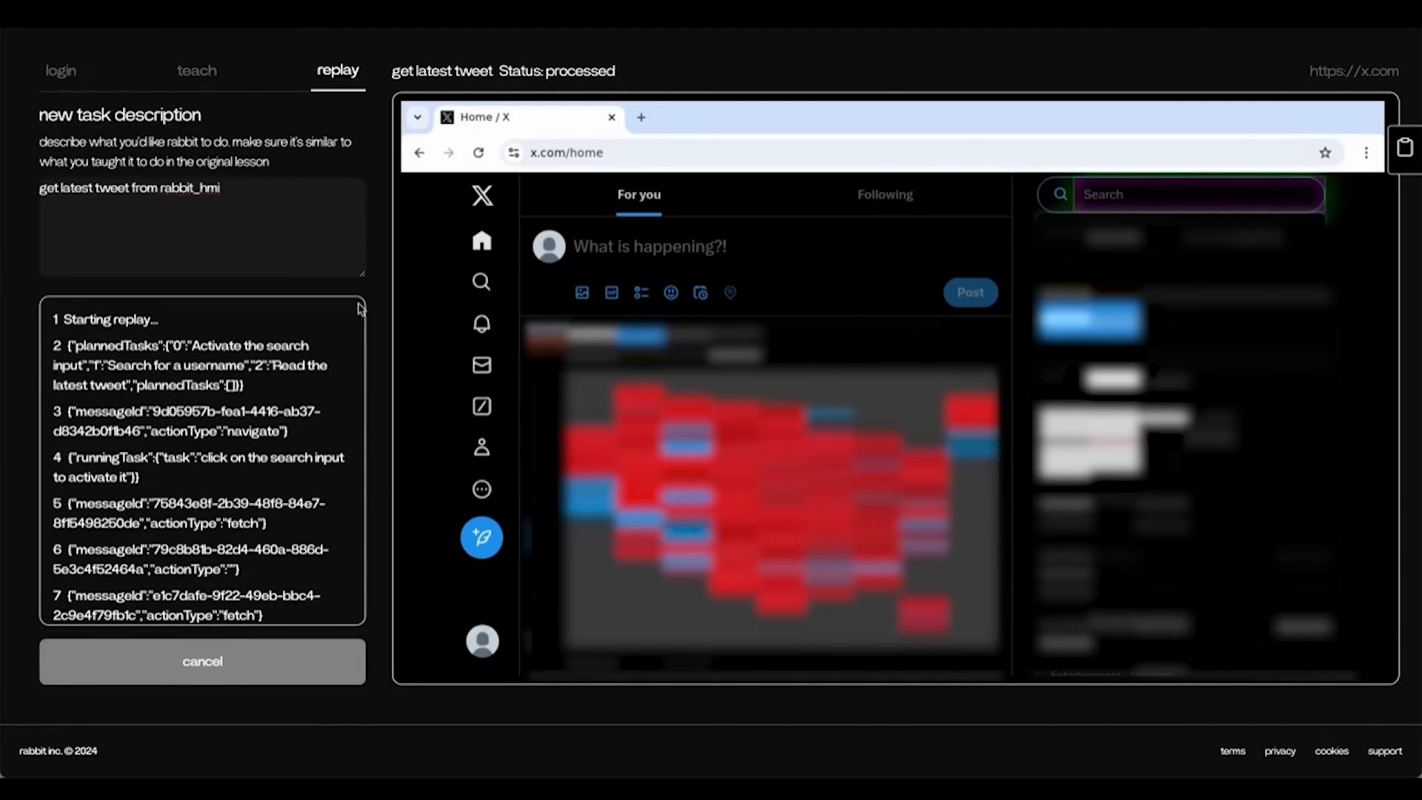
{"action": "type", "text": "rabbit_hmi"}
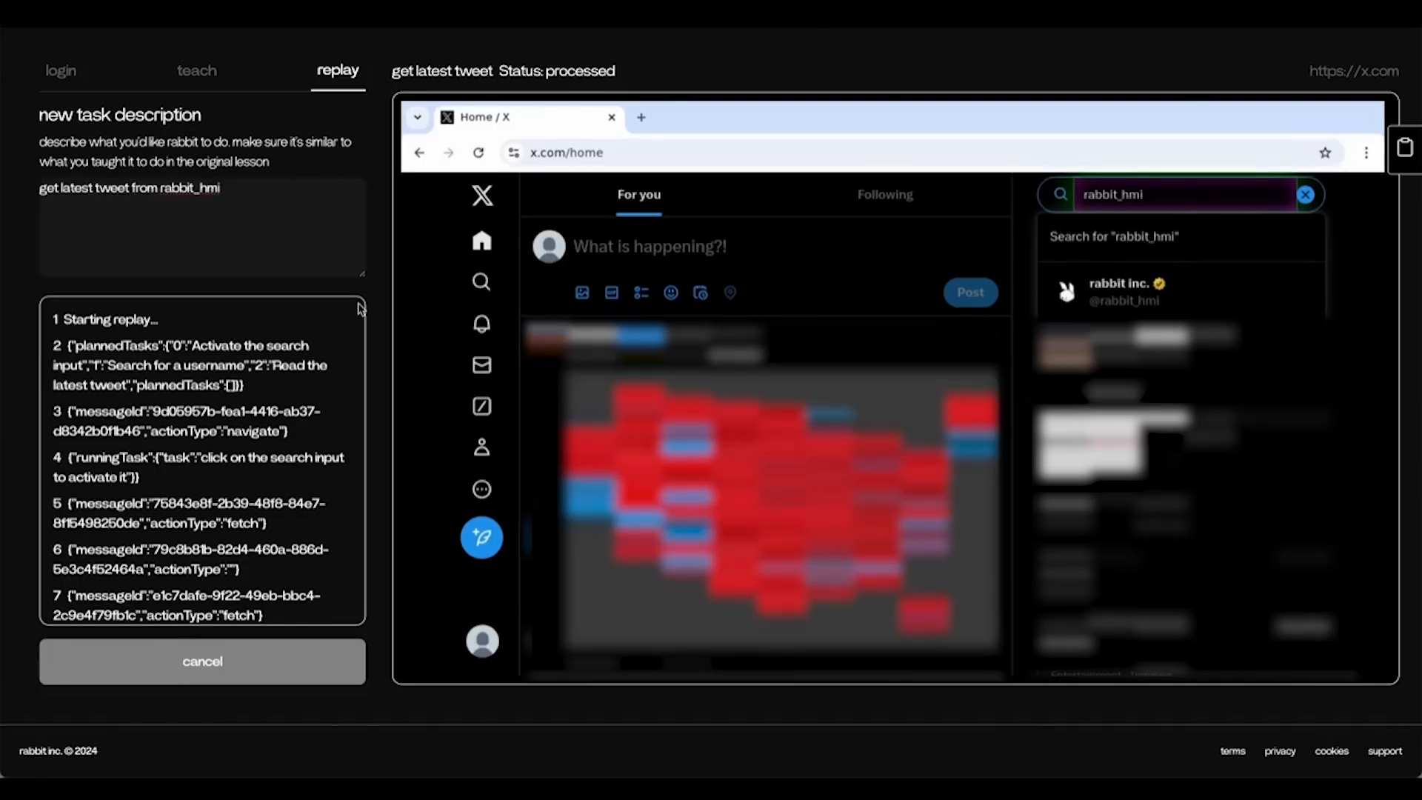